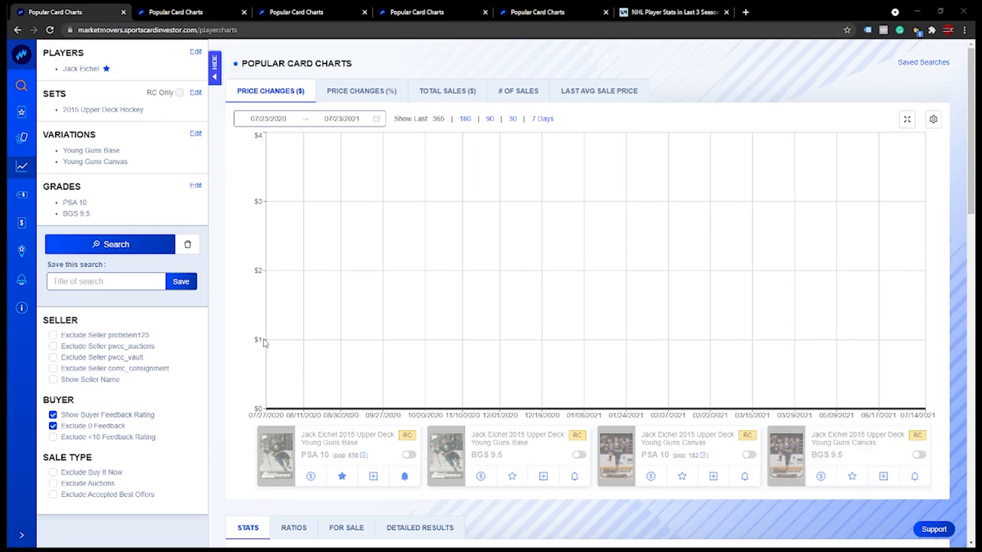
mouse_move(457, 289)
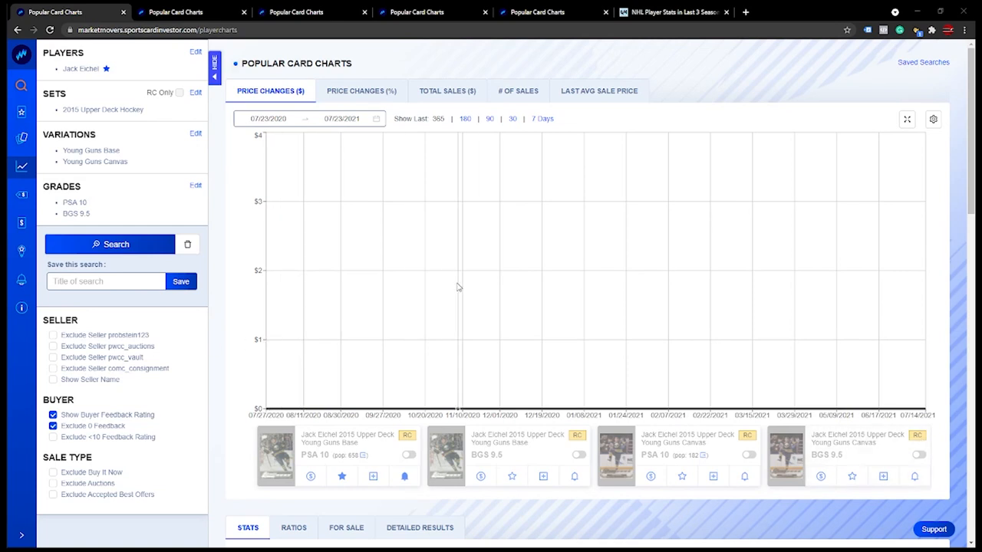
mouse_move(307, 254)
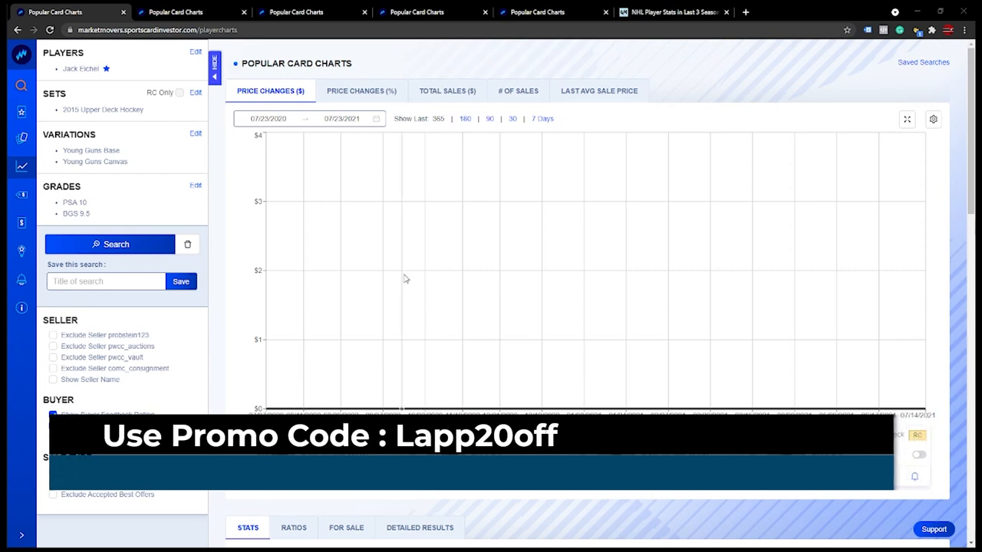
mouse_move(327, 288)
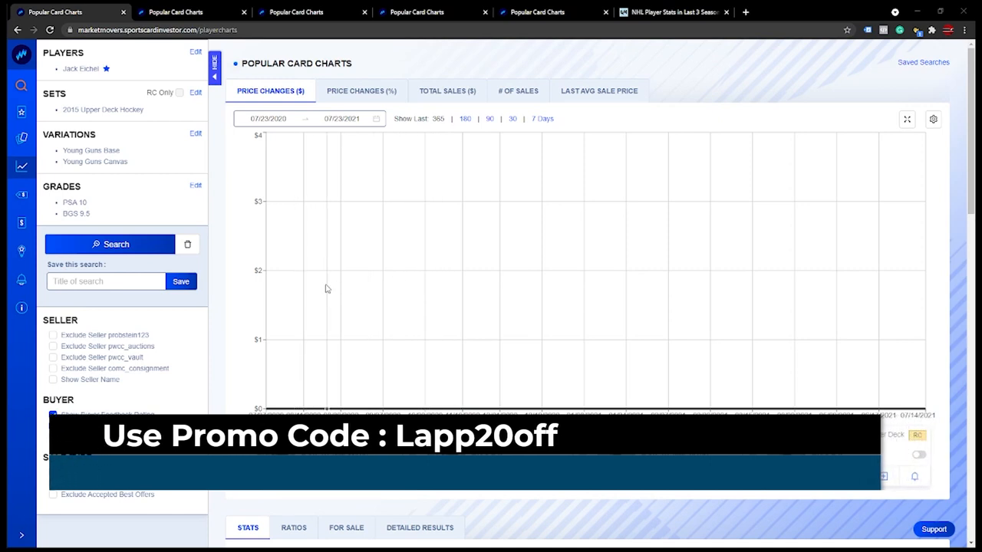
mouse_move(379, 288)
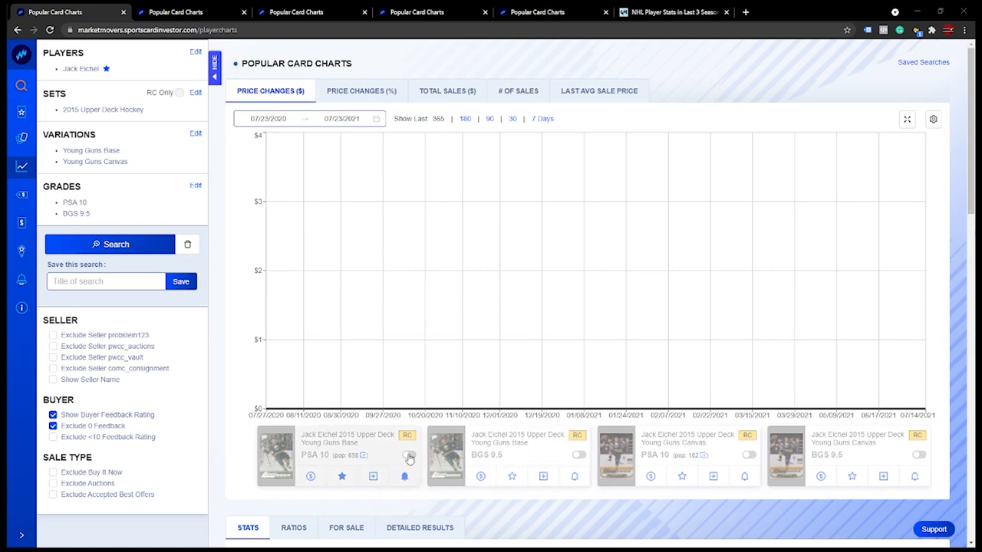
Plot the Jack Eichel Young Guns Base card price lines on the chart.
left_click(580, 454)
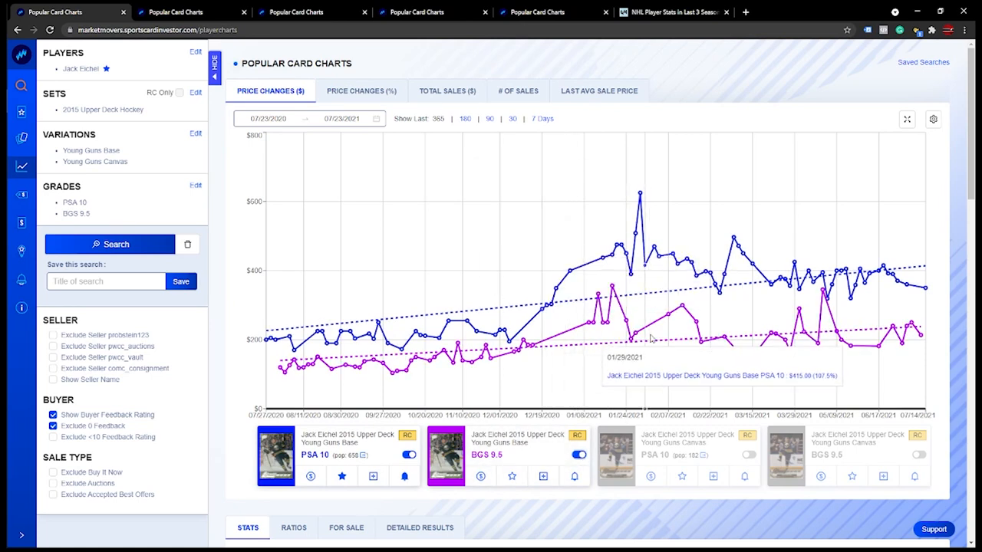
mouse_move(641, 296)
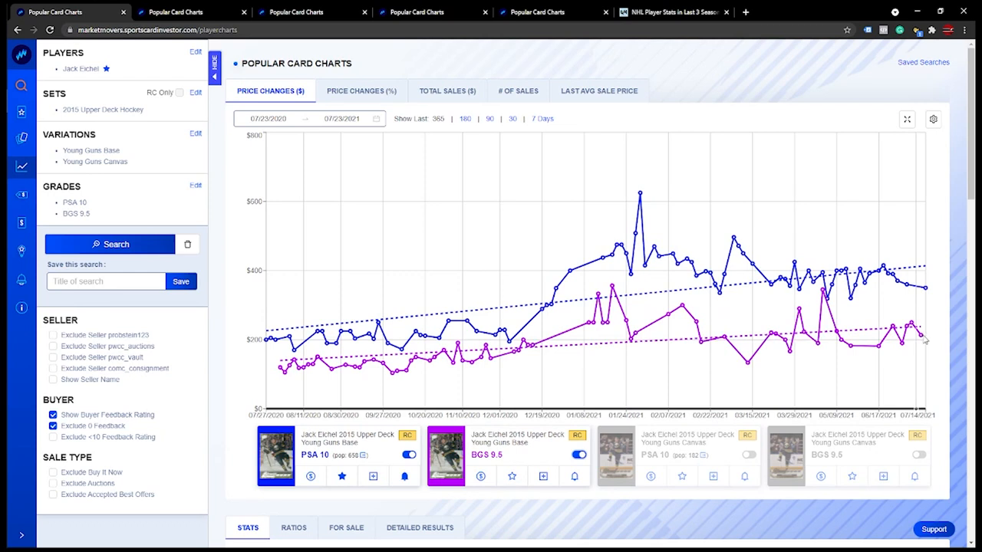
mouse_move(920, 339)
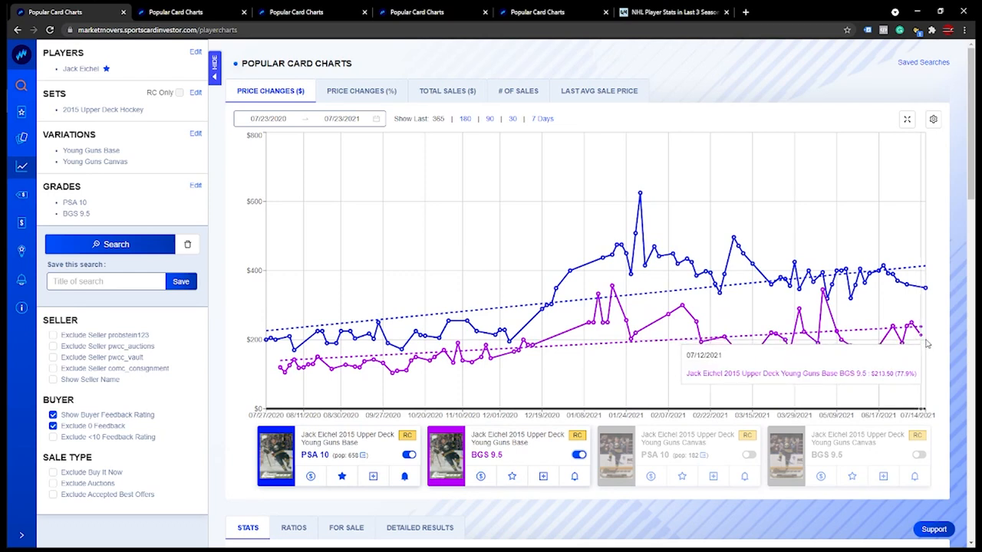
mouse_move(904, 341)
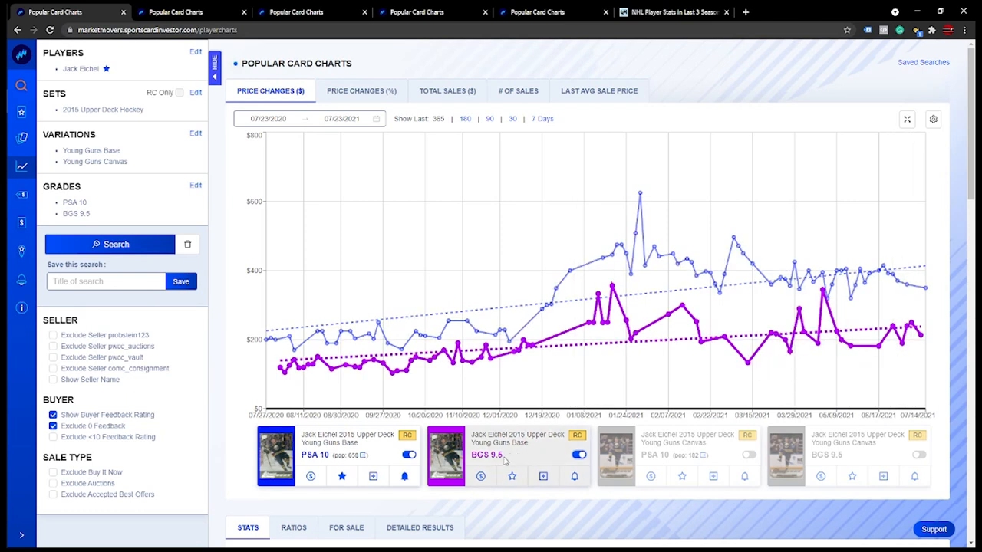
mouse_move(482, 460)
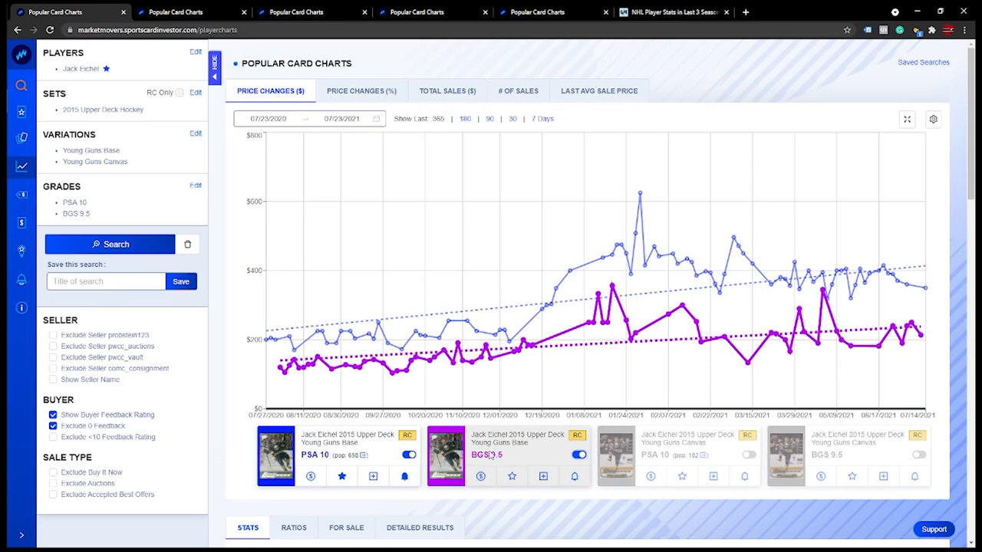
mouse_move(522, 356)
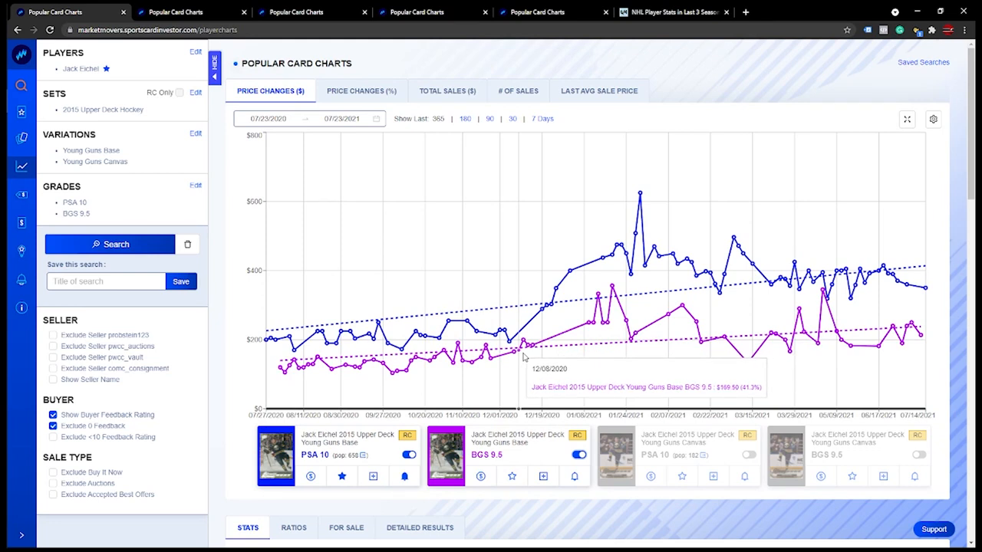
mouse_move(917, 344)
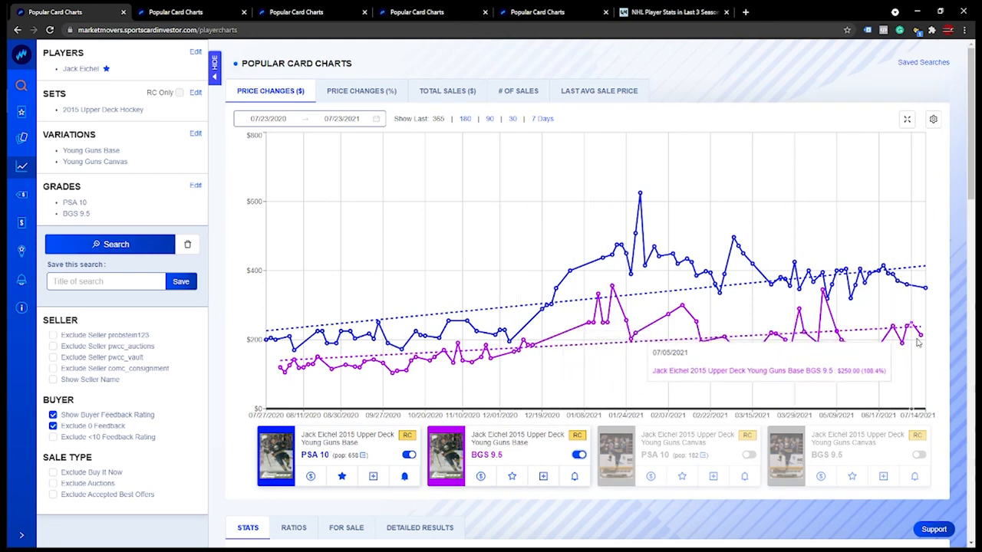
mouse_move(917, 341)
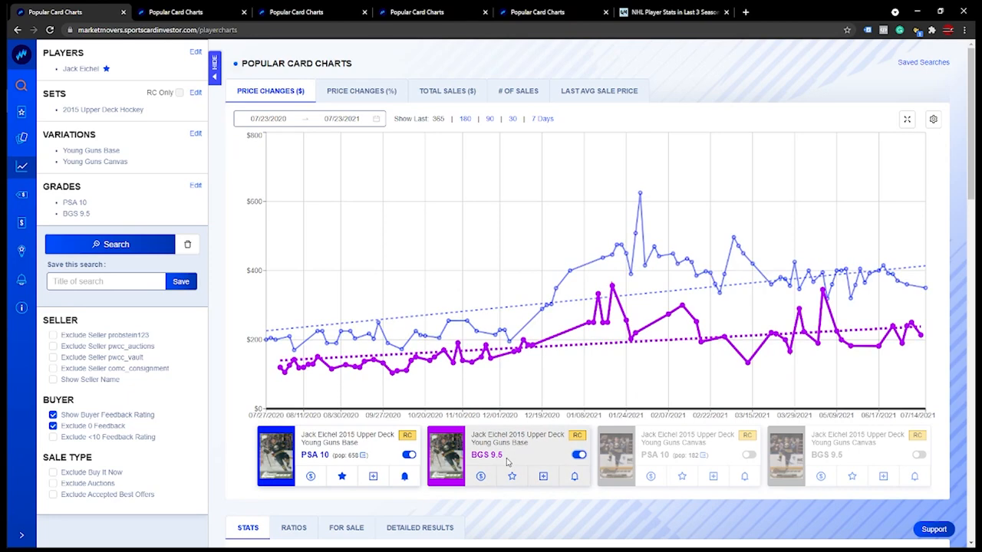
mouse_move(703, 288)
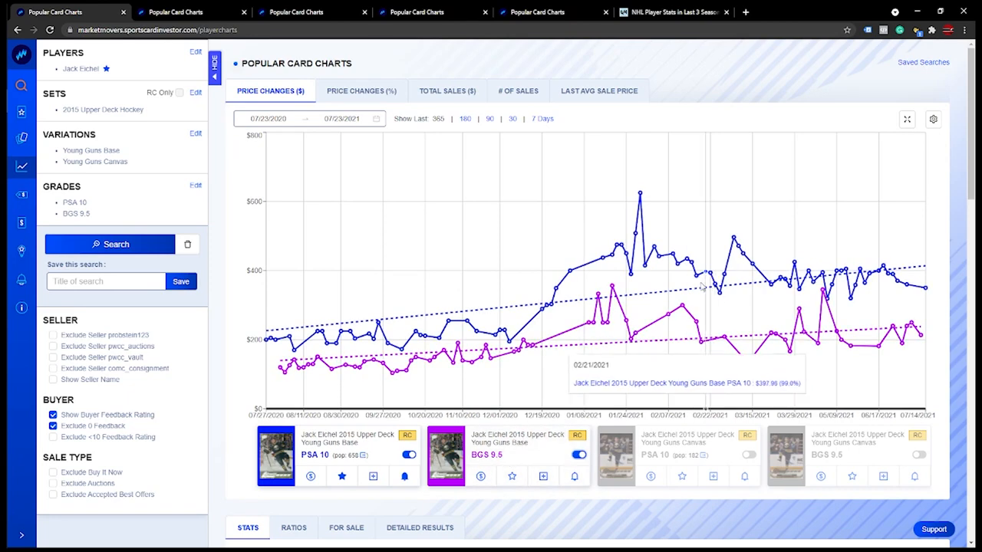
mouse_move(448, 176)
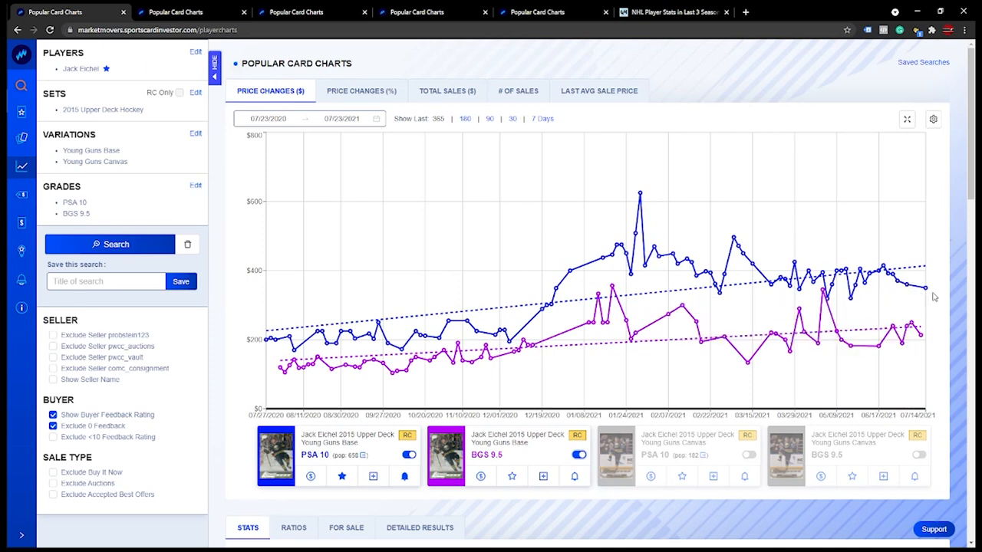
mouse_move(928, 298)
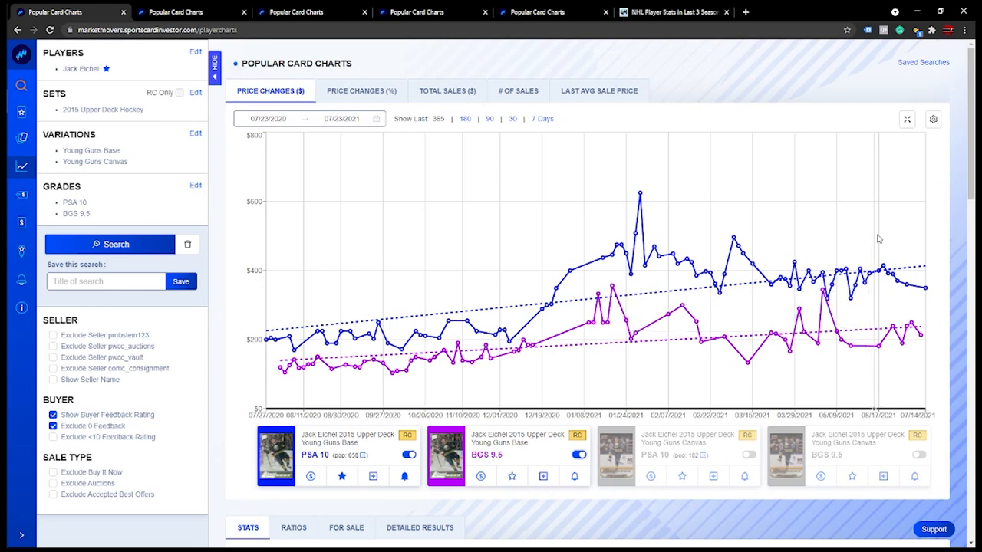
mouse_move(640, 196)
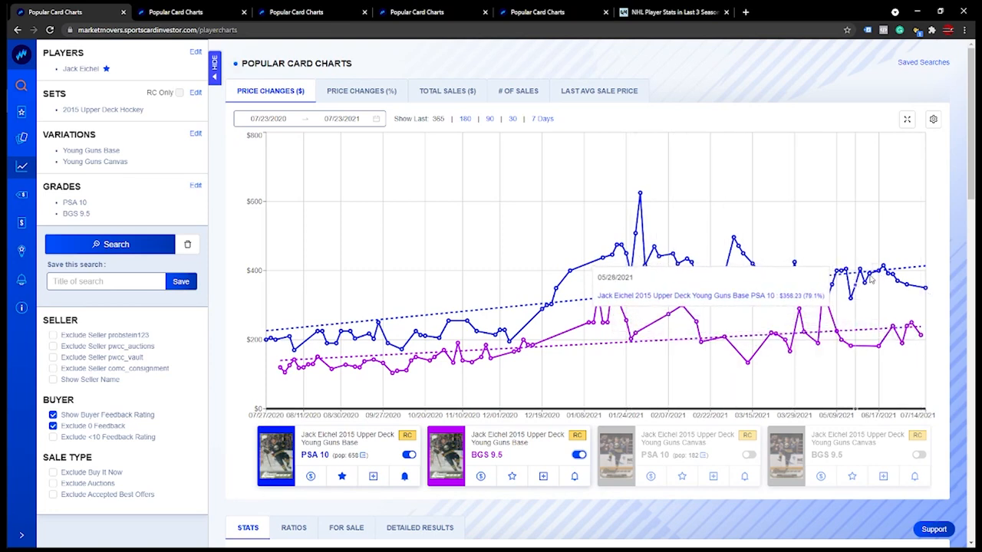
mouse_move(871, 340)
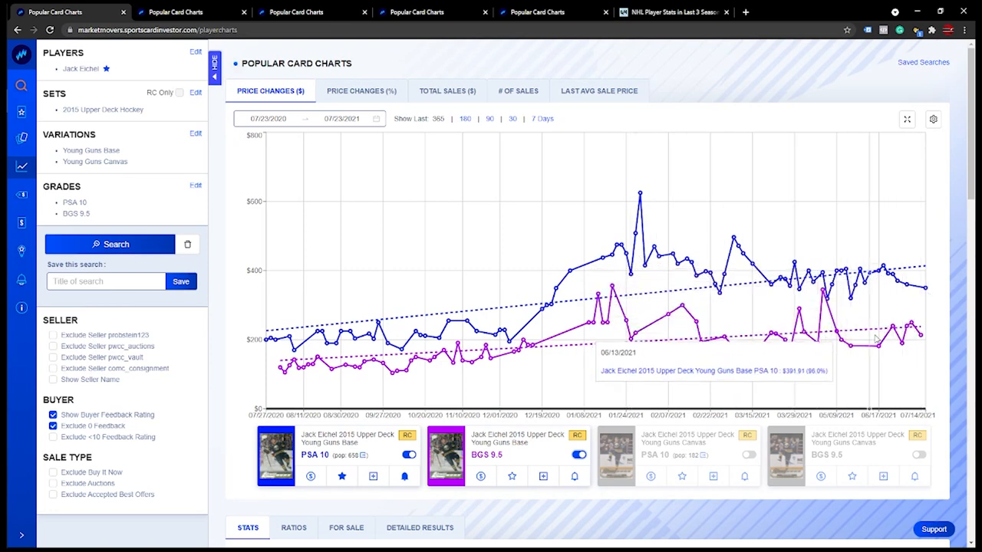
mouse_move(920, 331)
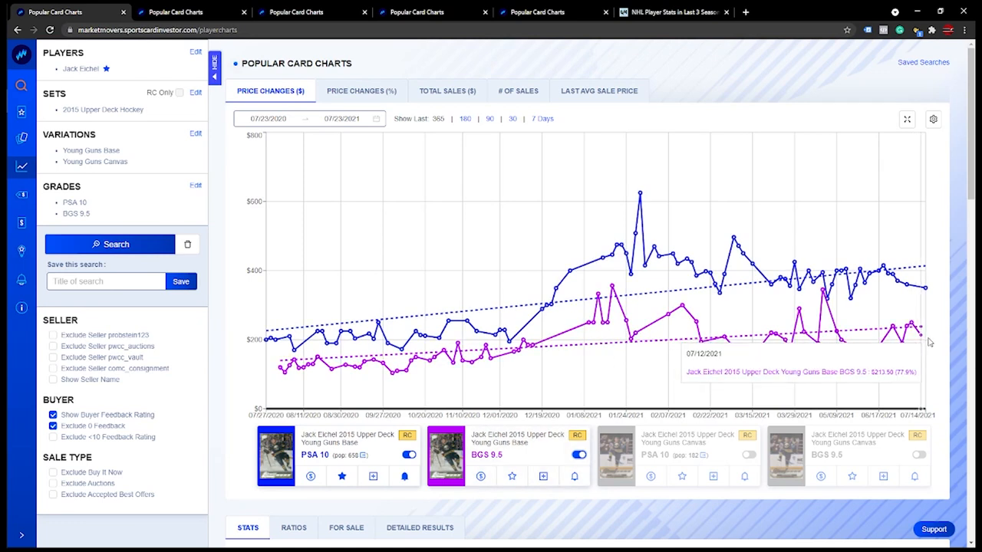
mouse_move(678, 338)
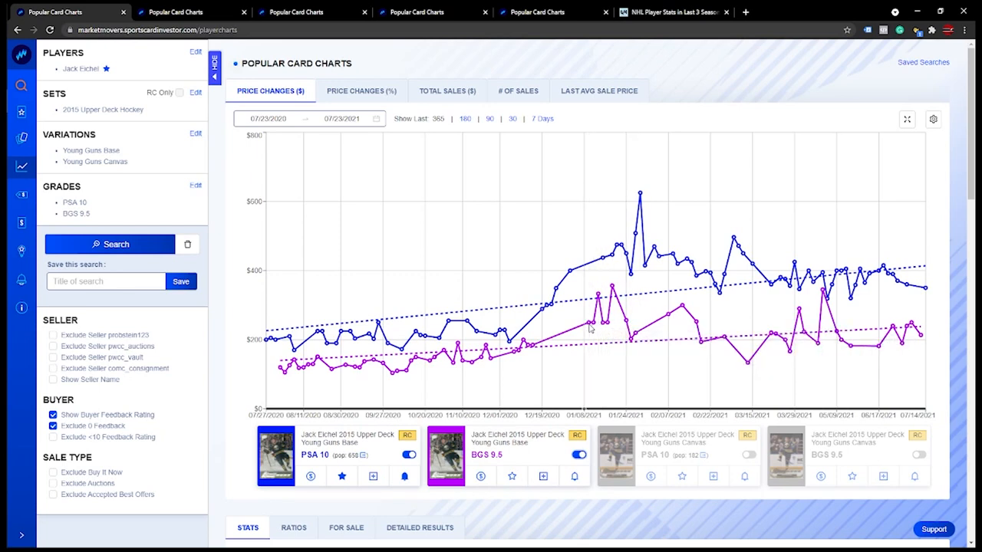
mouse_move(514, 353)
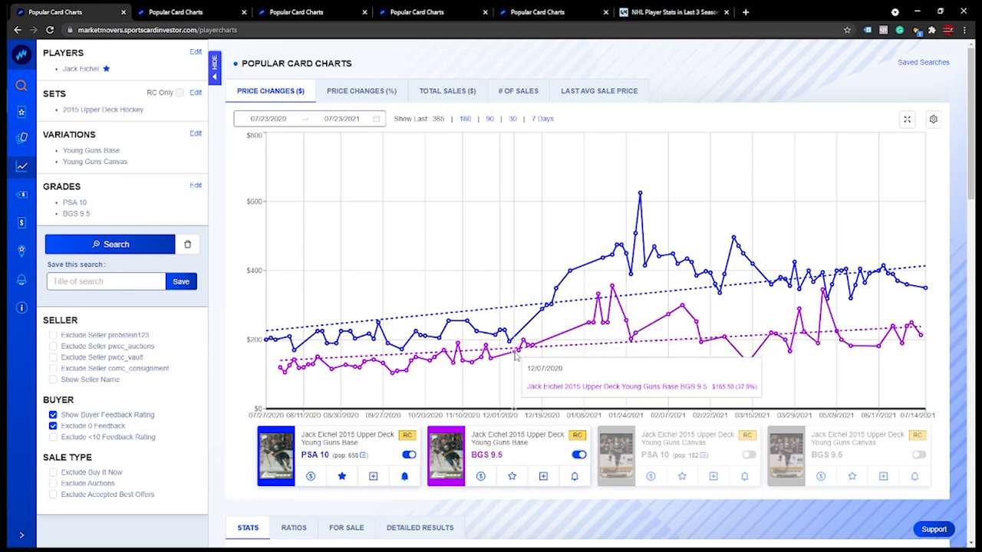
mouse_move(494, 355)
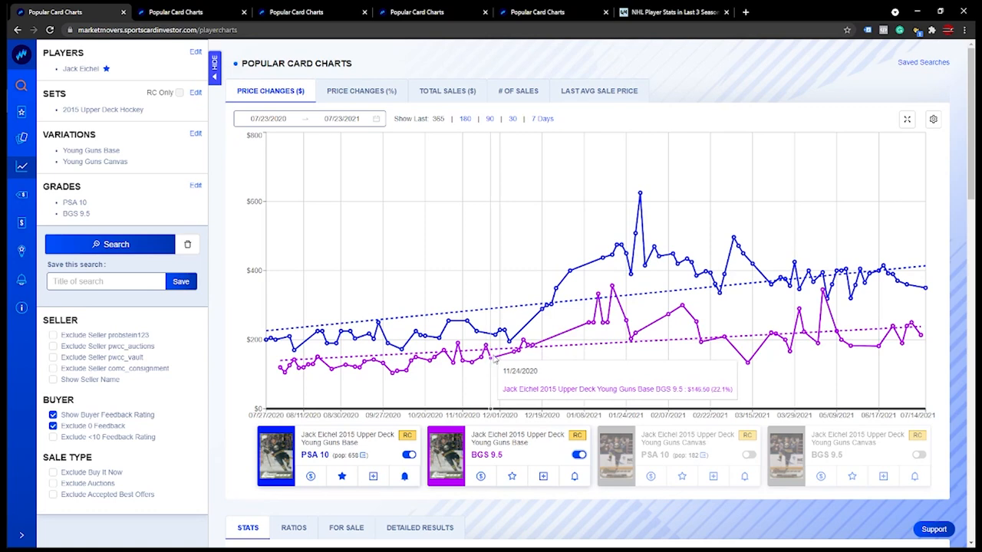
mouse_move(923, 339)
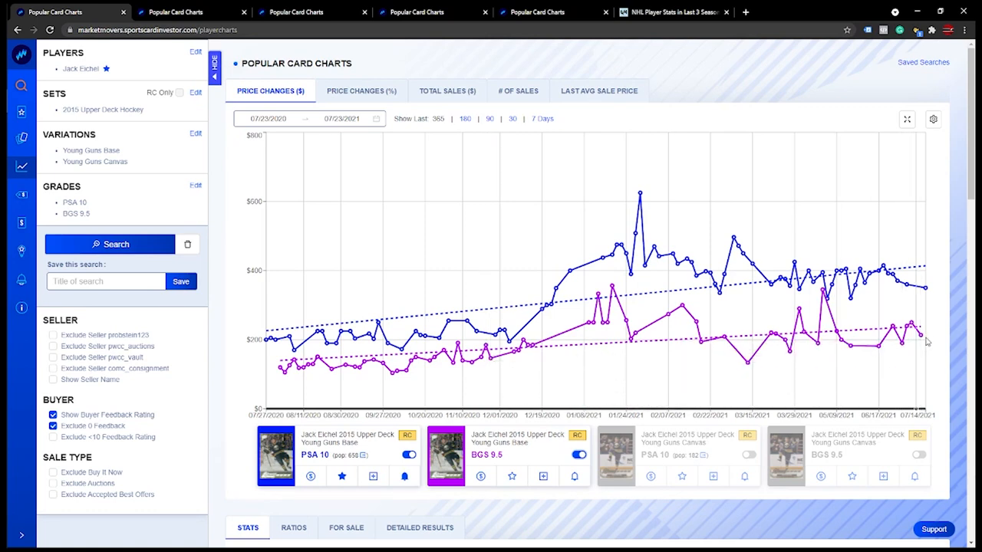
mouse_move(919, 332)
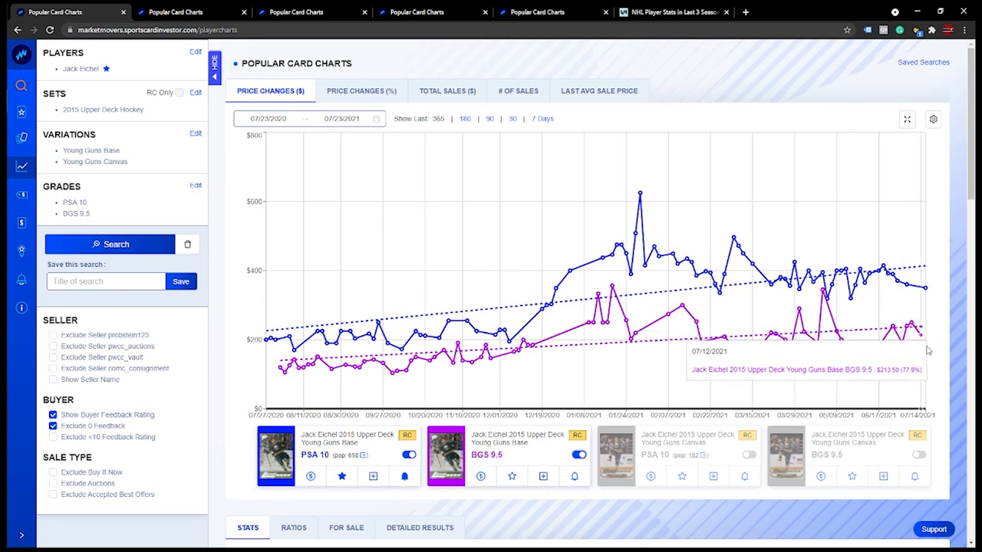
mouse_move(921, 361)
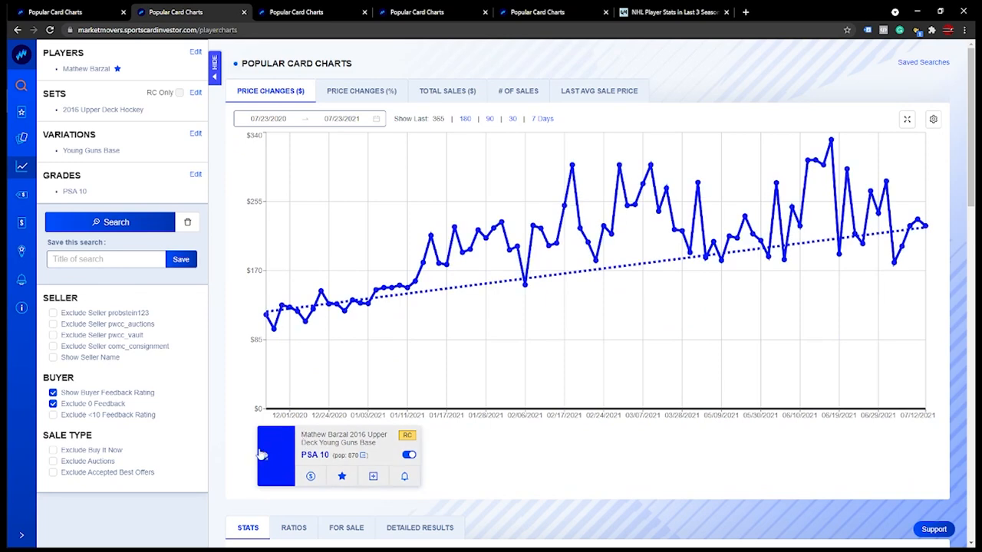
left_click(277, 455)
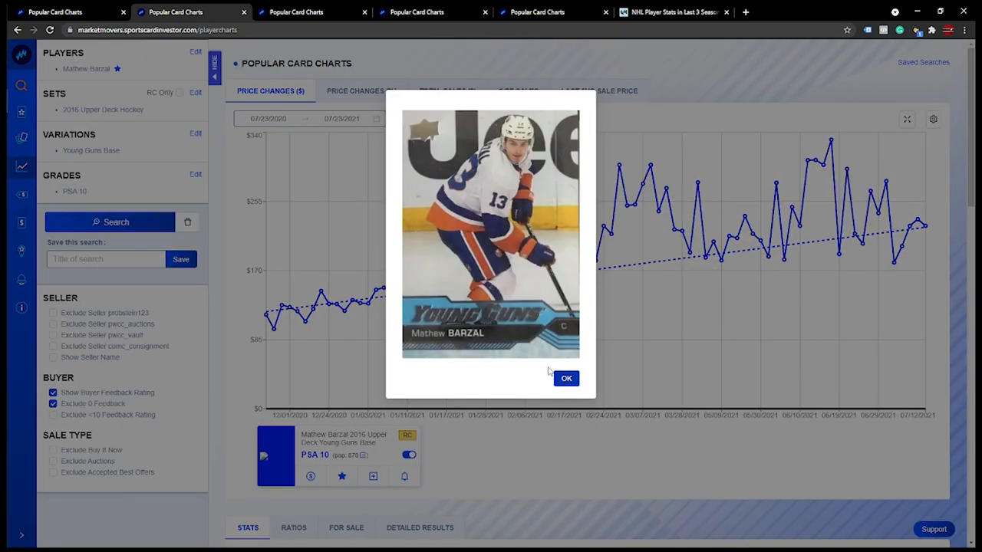
mouse_move(570, 380)
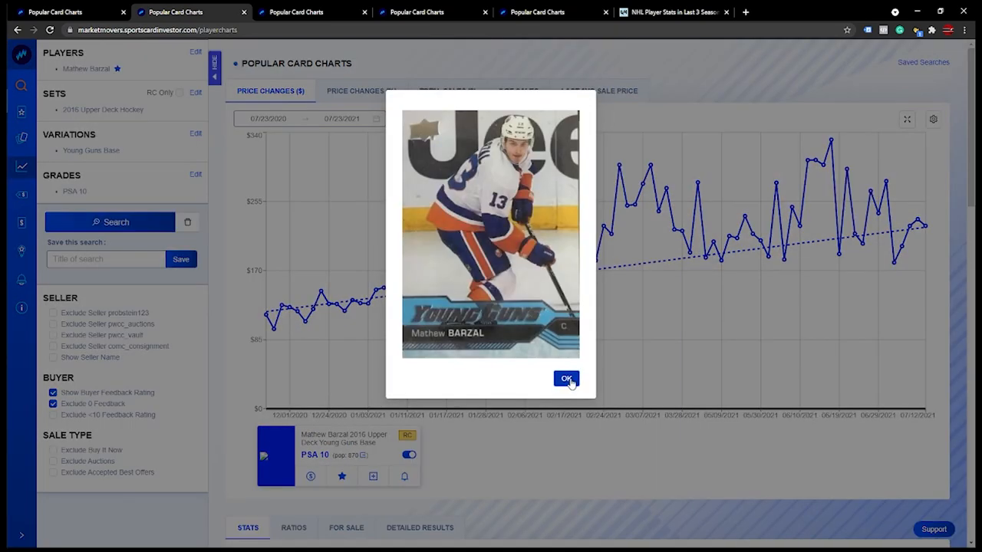
left_click(566, 377)
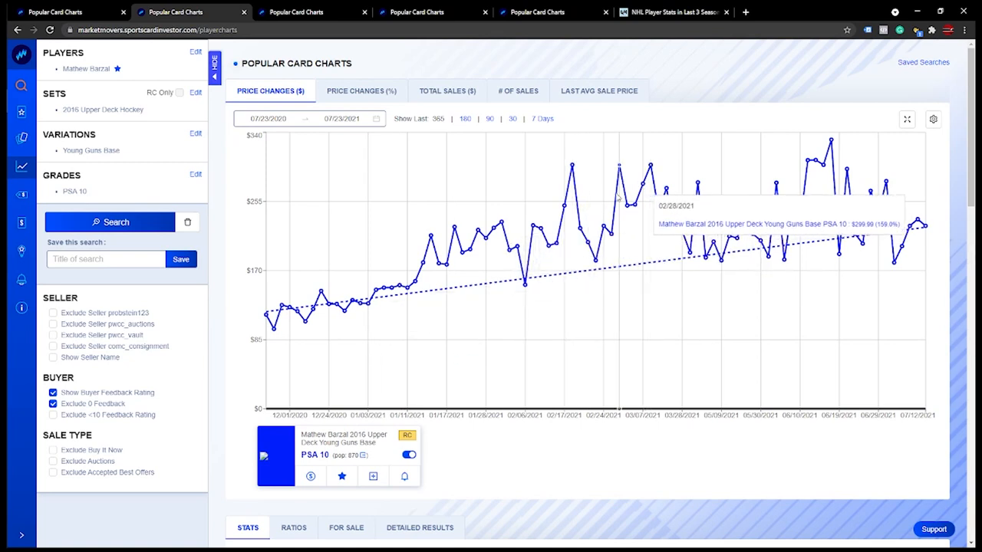
mouse_move(724, 181)
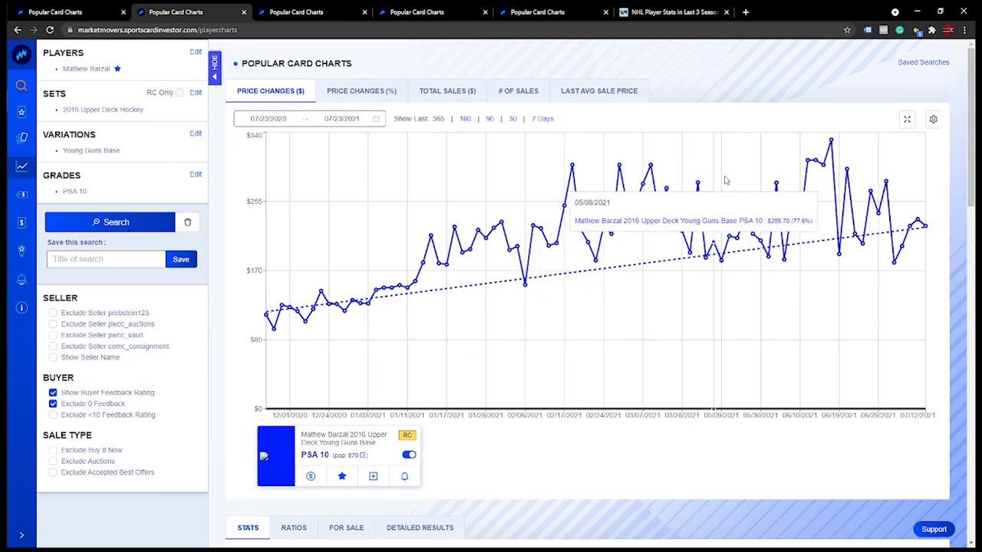
mouse_move(794, 206)
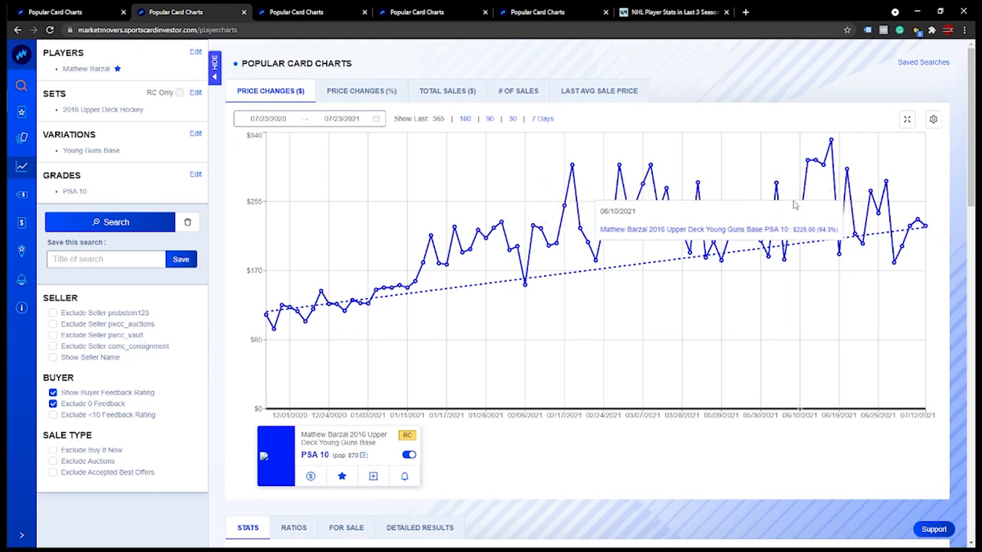
mouse_move(805, 205)
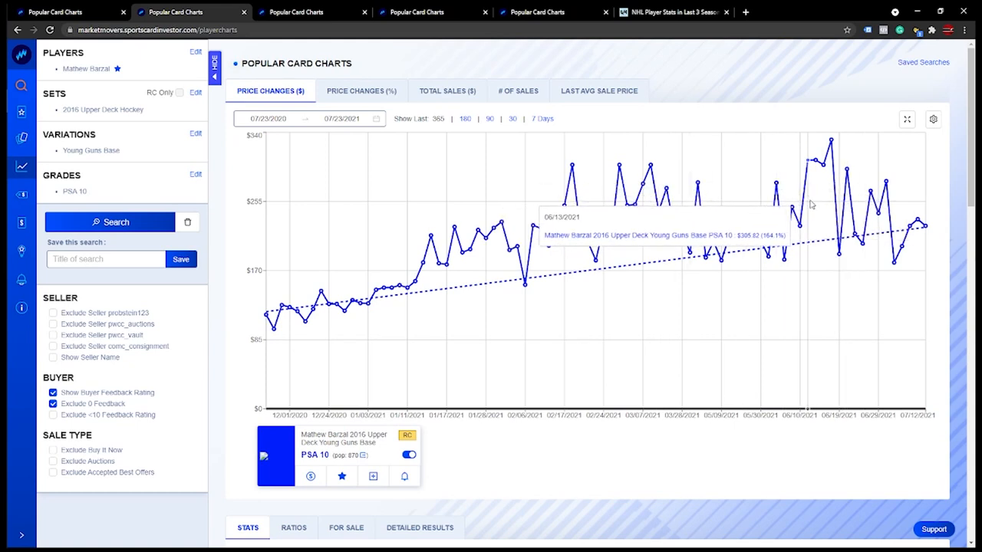
mouse_move(819, 288)
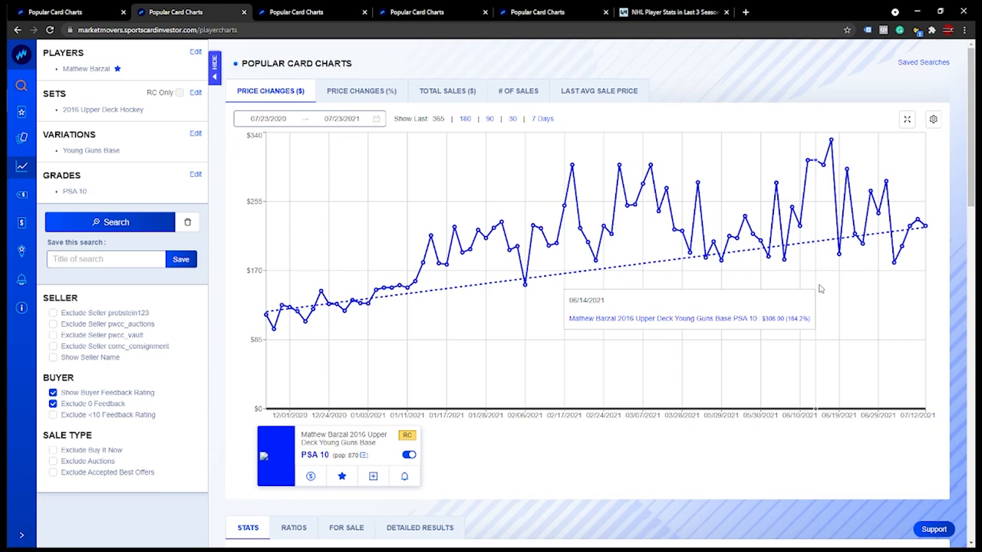
mouse_move(714, 201)
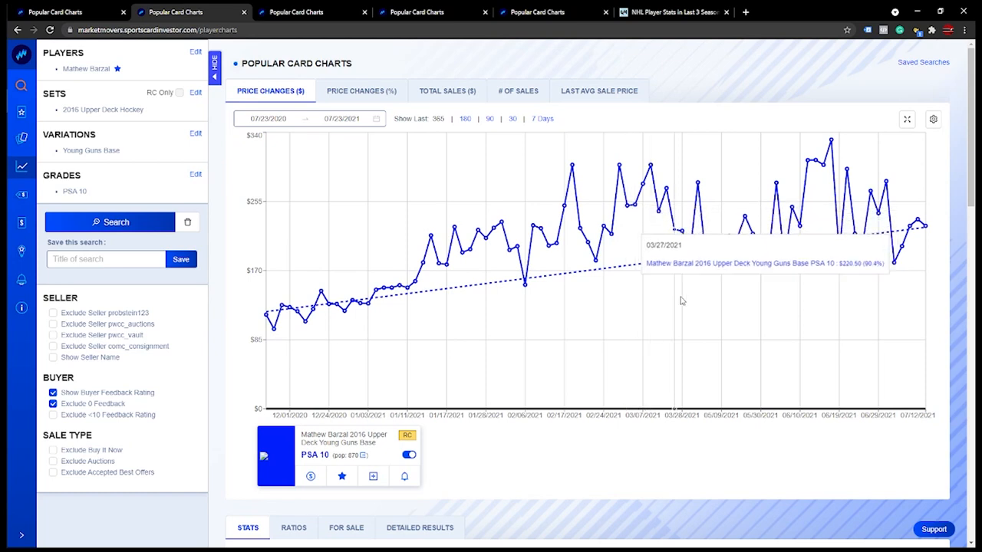
mouse_move(941, 236)
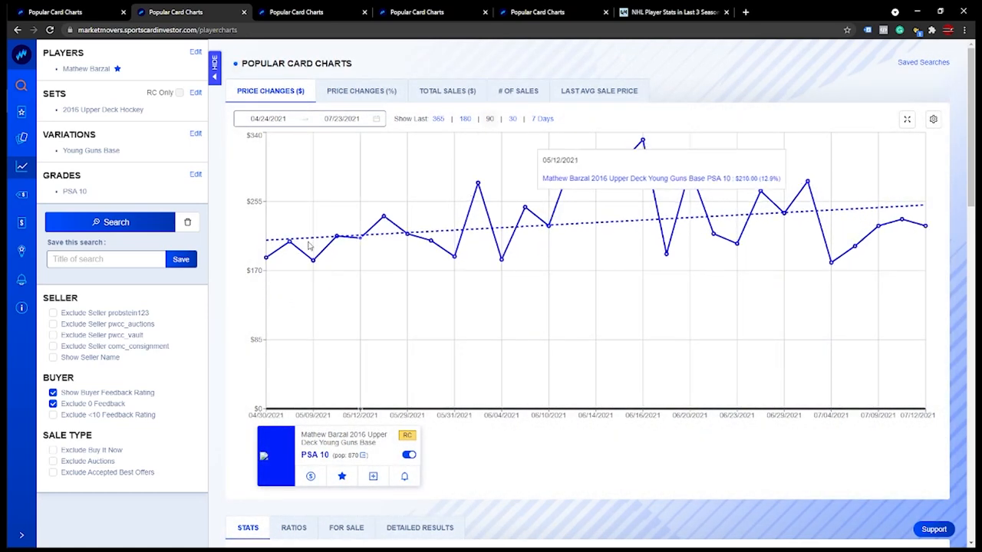
mouse_move(968, 255)
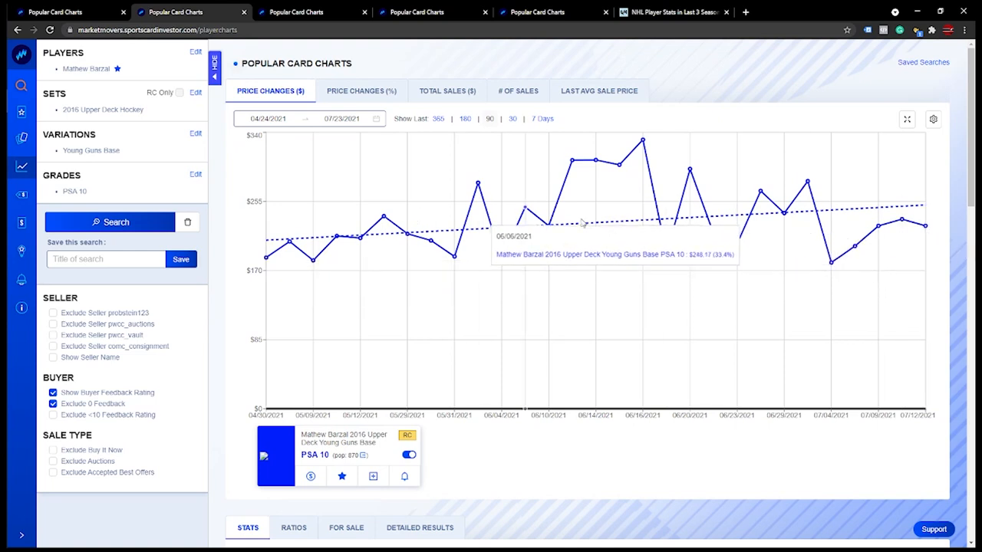
mouse_move(549, 227)
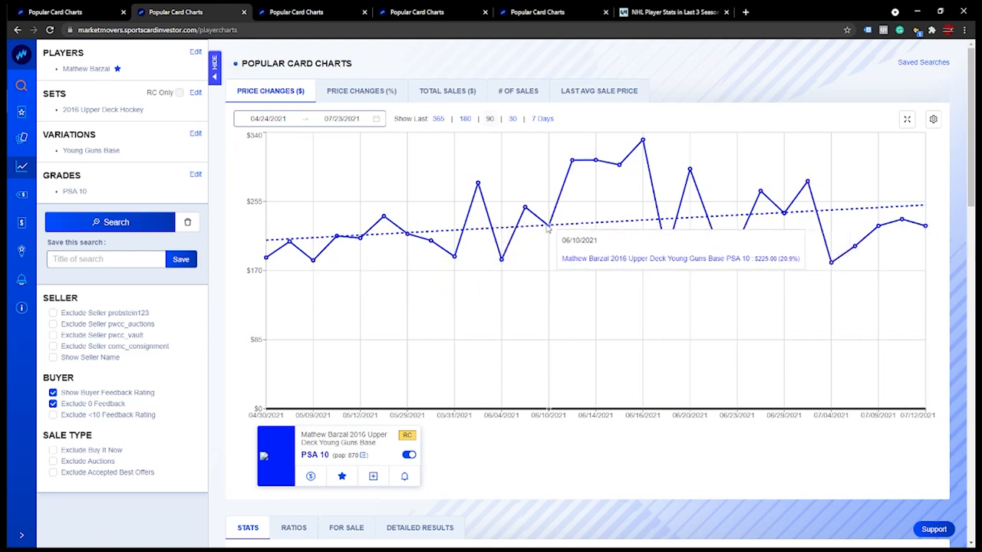
mouse_move(500, 259)
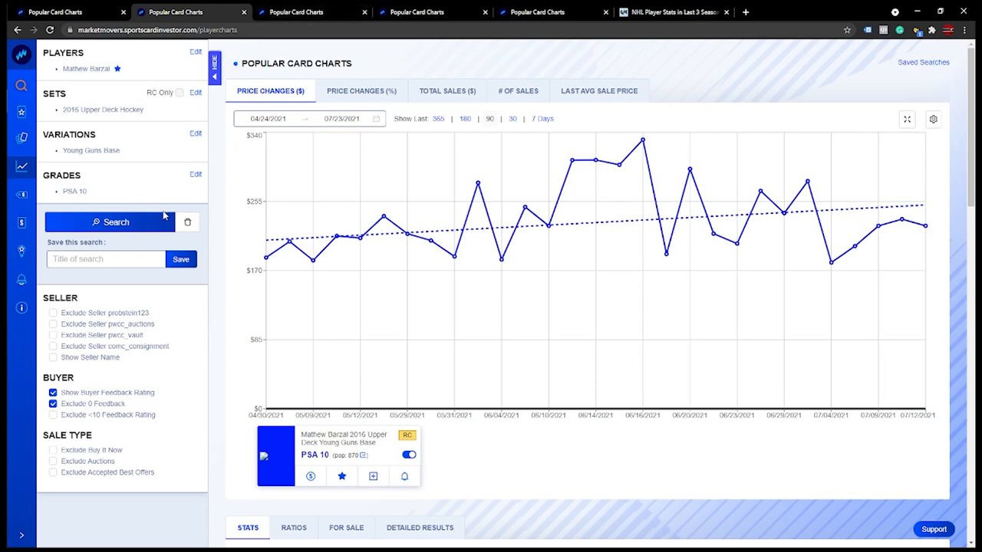
mouse_move(925, 224)
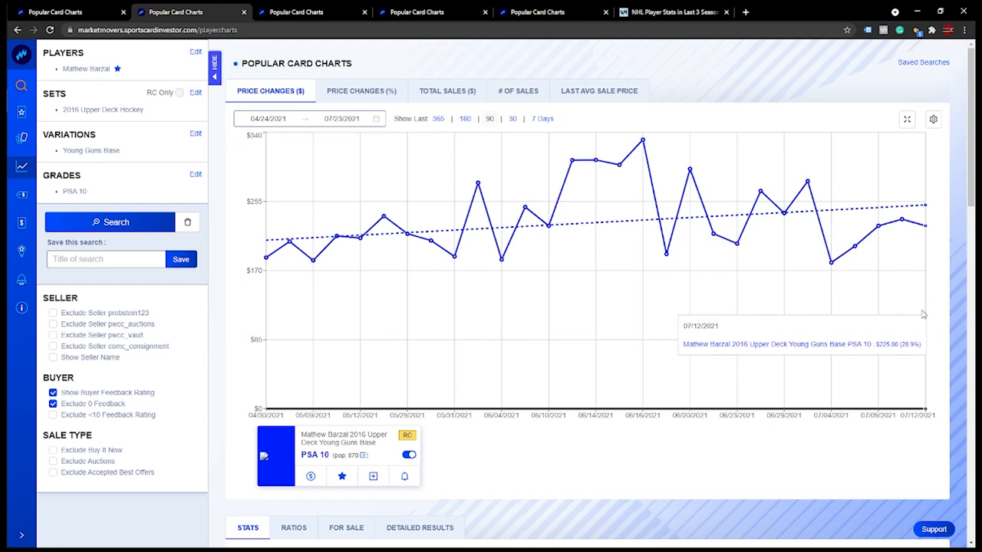
mouse_move(936, 316)
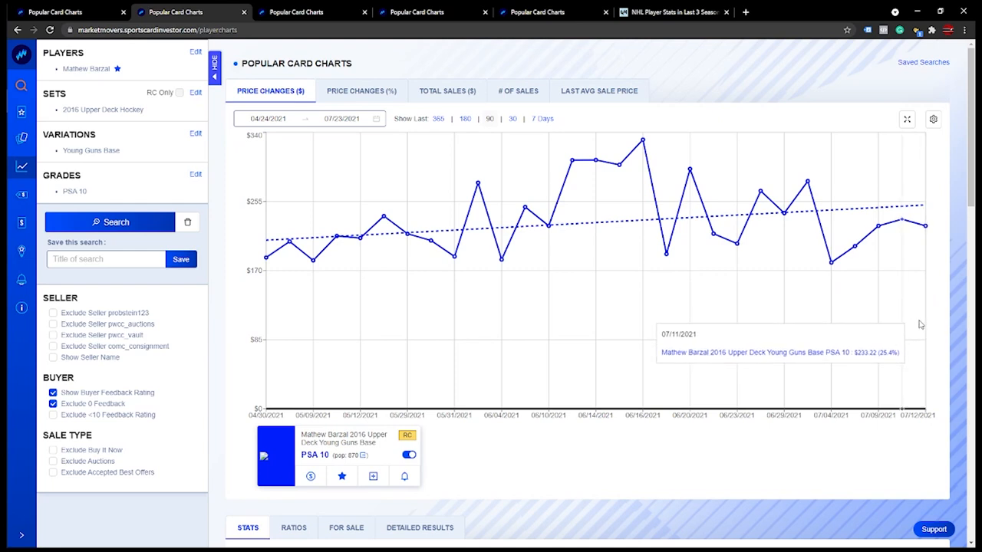
Switch to Sebastian Aho's 2016 Upper Deck Young Guns PSA 10 price chart.
left_click(310, 12)
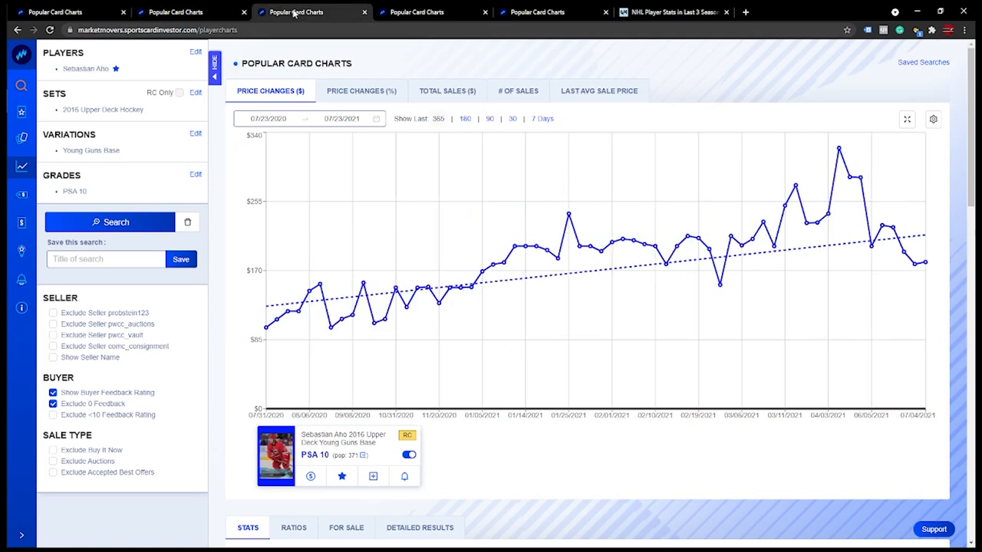
mouse_move(295, 43)
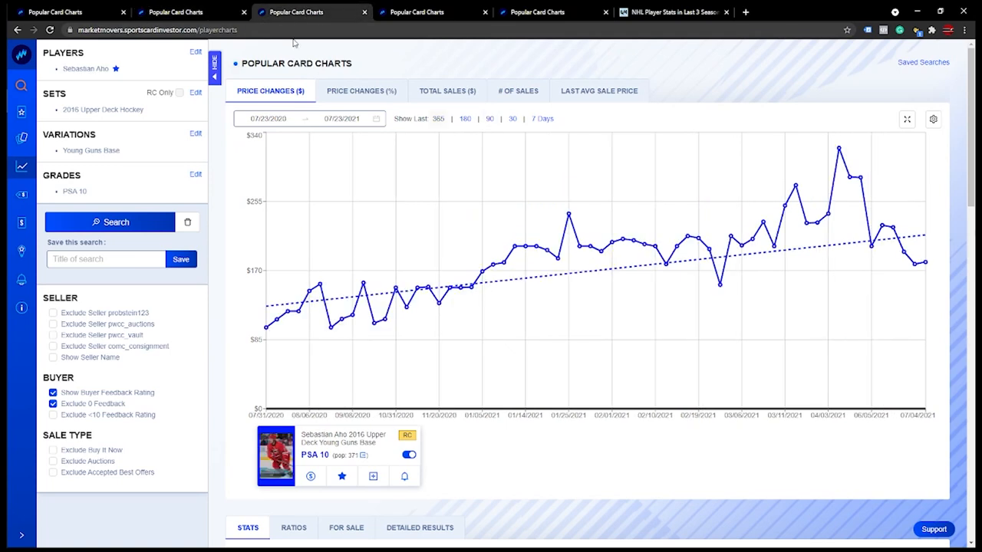
mouse_move(411, 146)
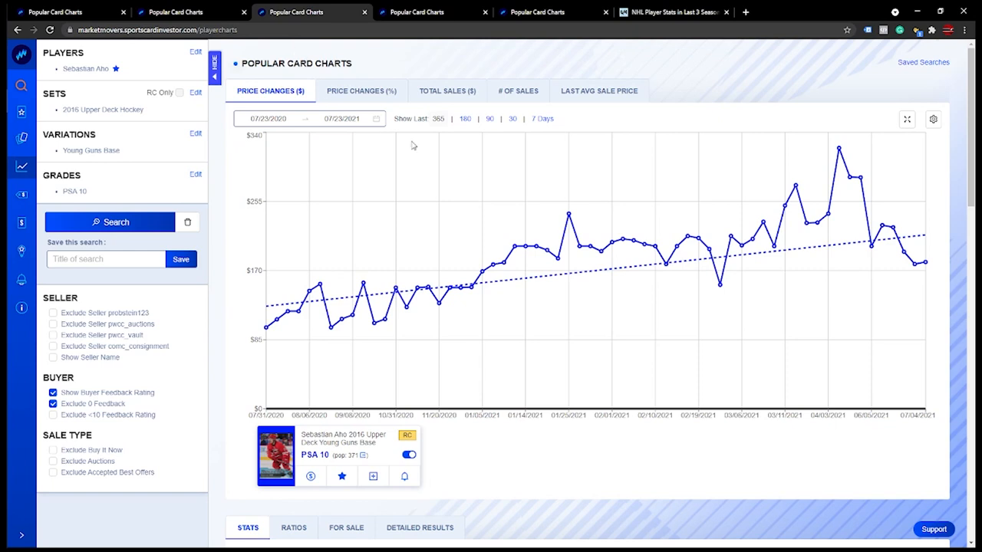
mouse_move(529, 247)
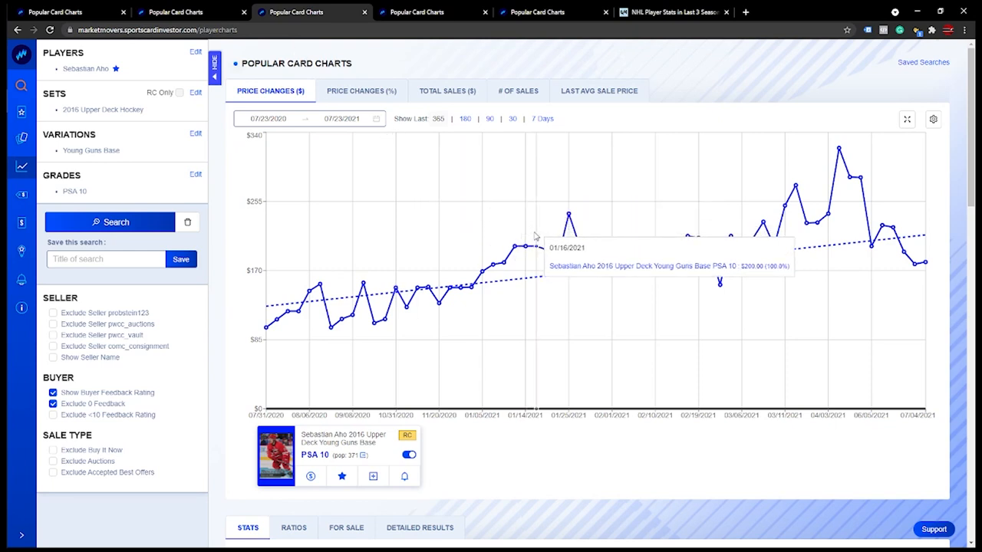
mouse_move(454, 198)
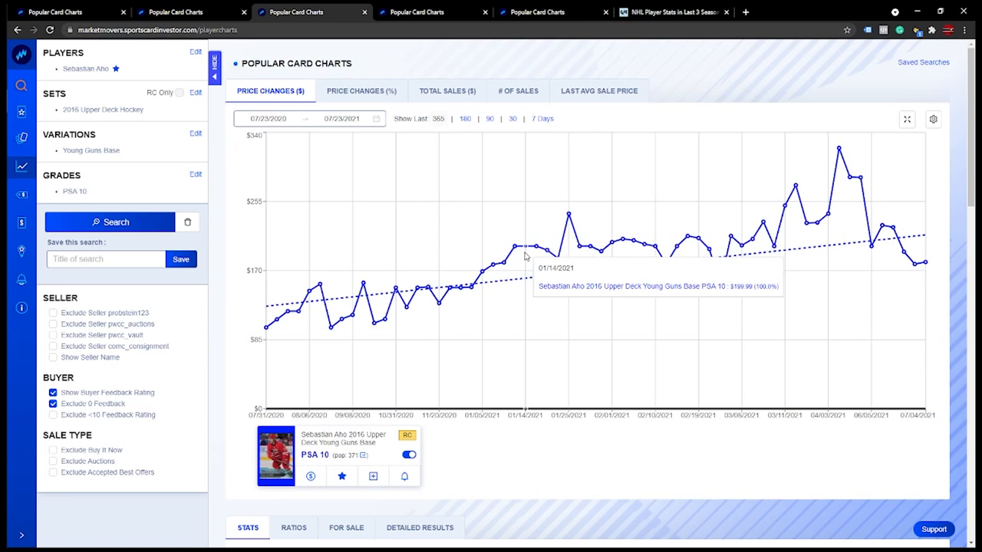
mouse_move(515, 248)
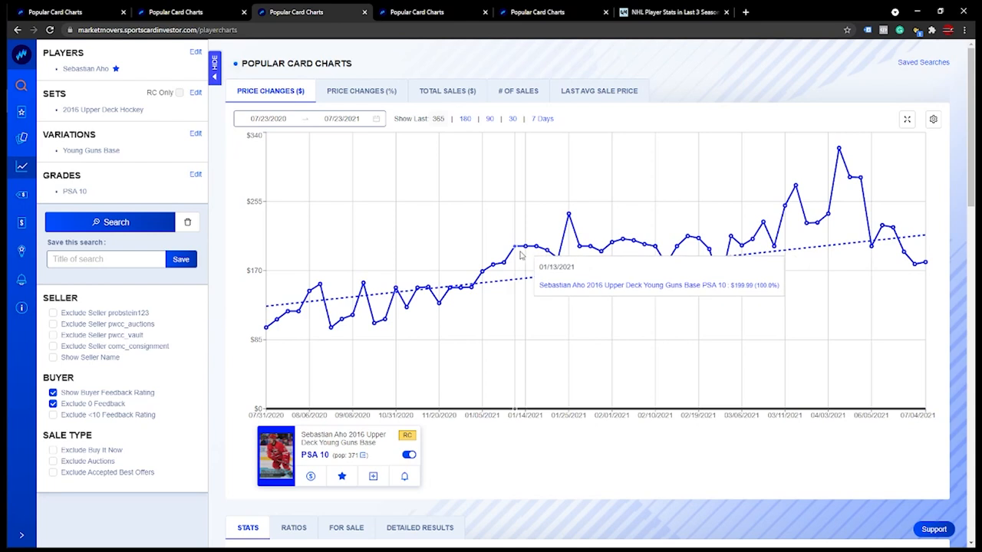
mouse_move(494, 264)
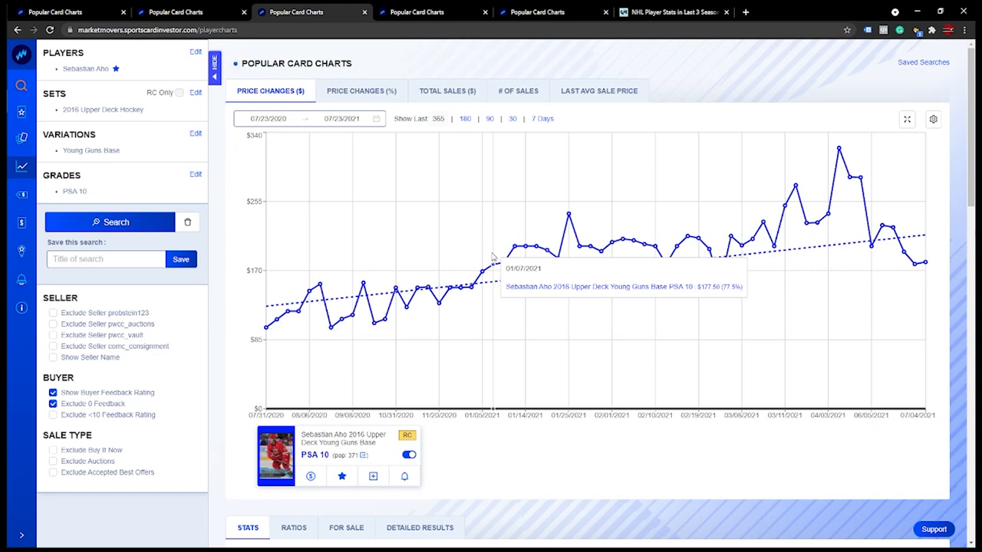
mouse_move(525, 247)
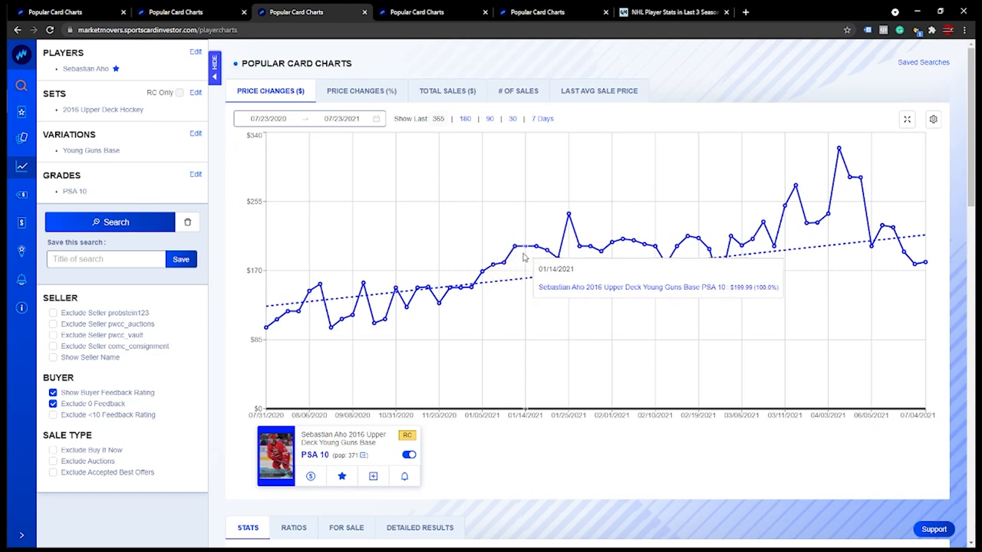
mouse_move(590, 247)
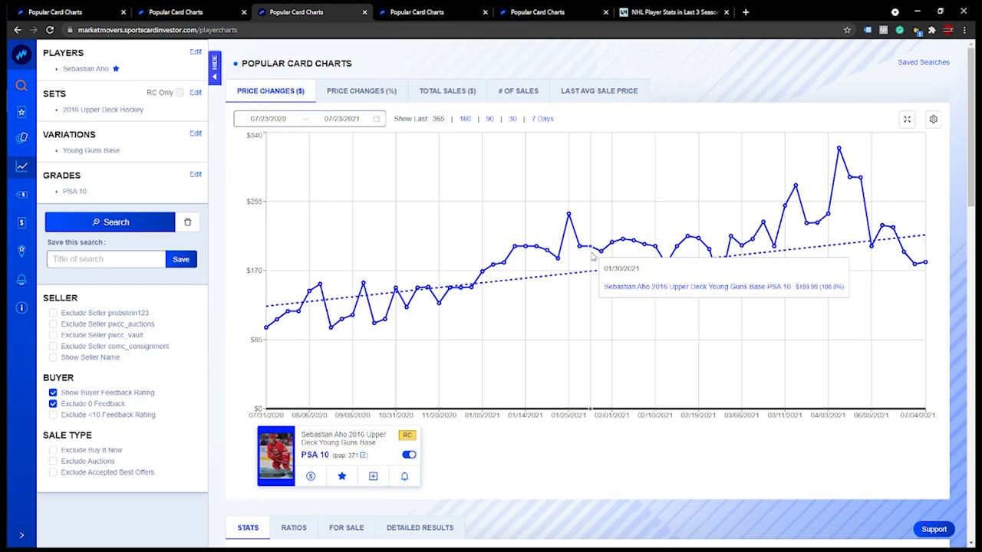
mouse_move(610, 244)
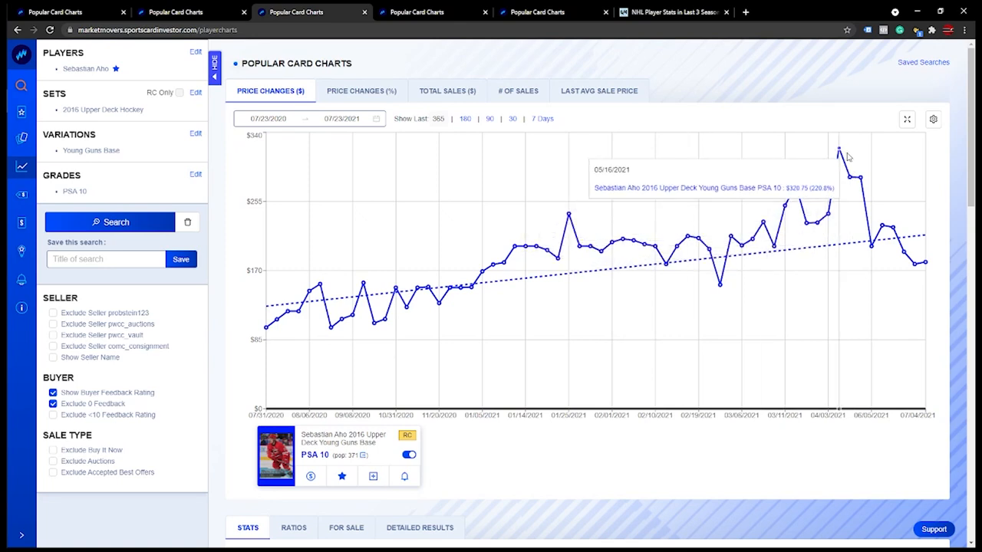
mouse_move(926, 275)
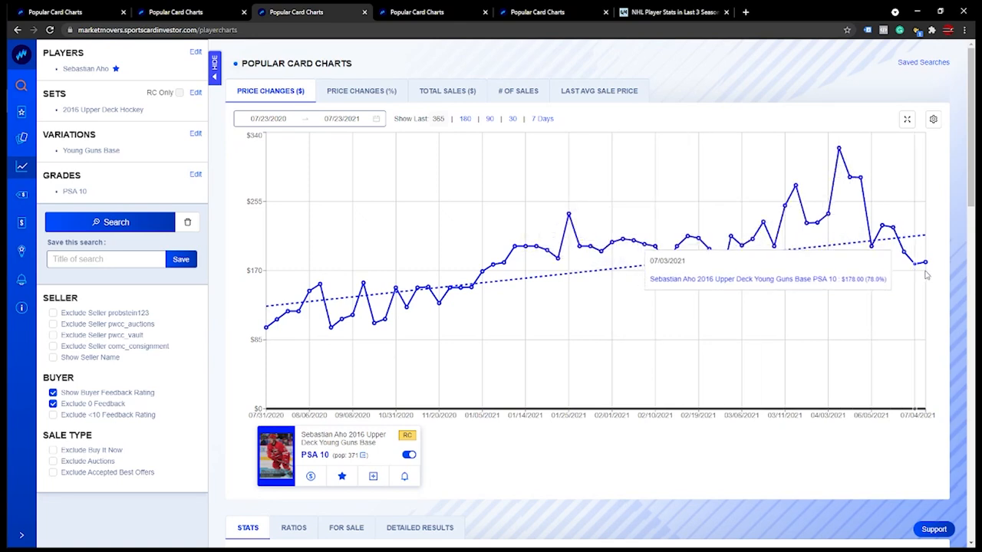
mouse_move(926, 261)
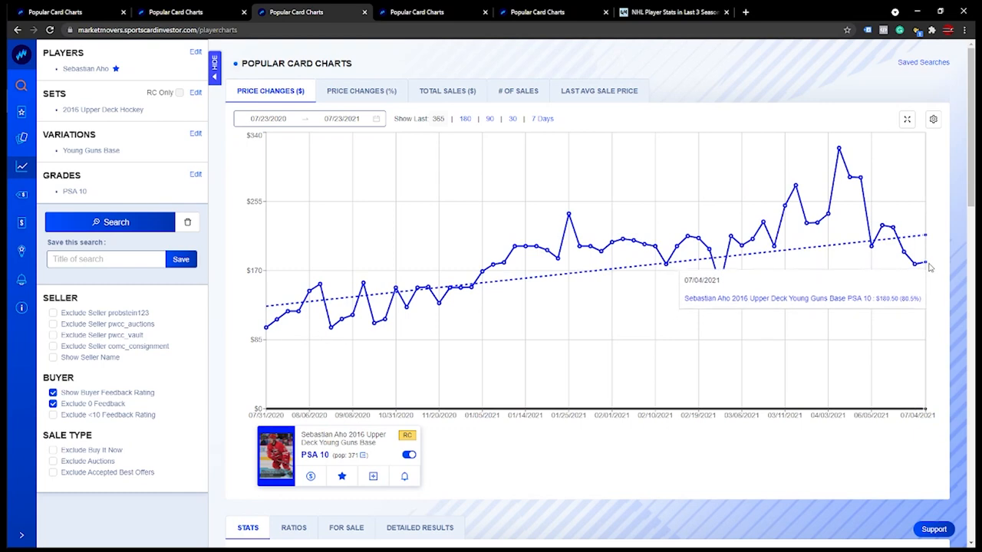
mouse_move(927, 264)
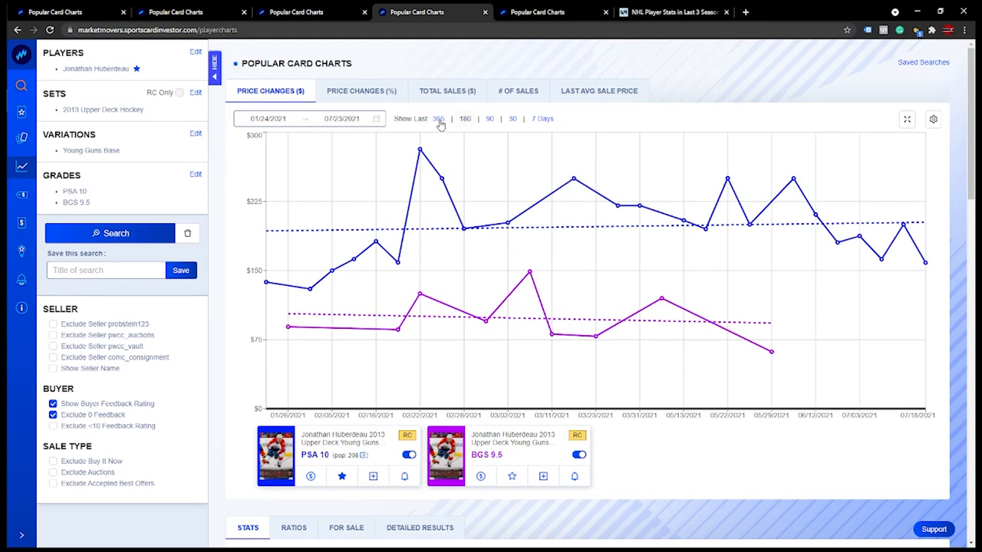
mouse_move(440, 126)
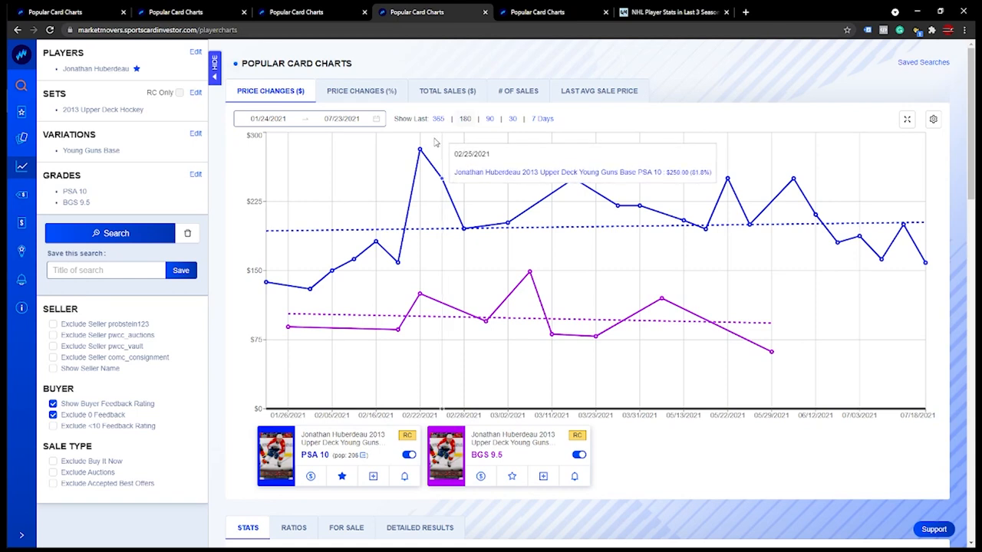
mouse_move(422, 167)
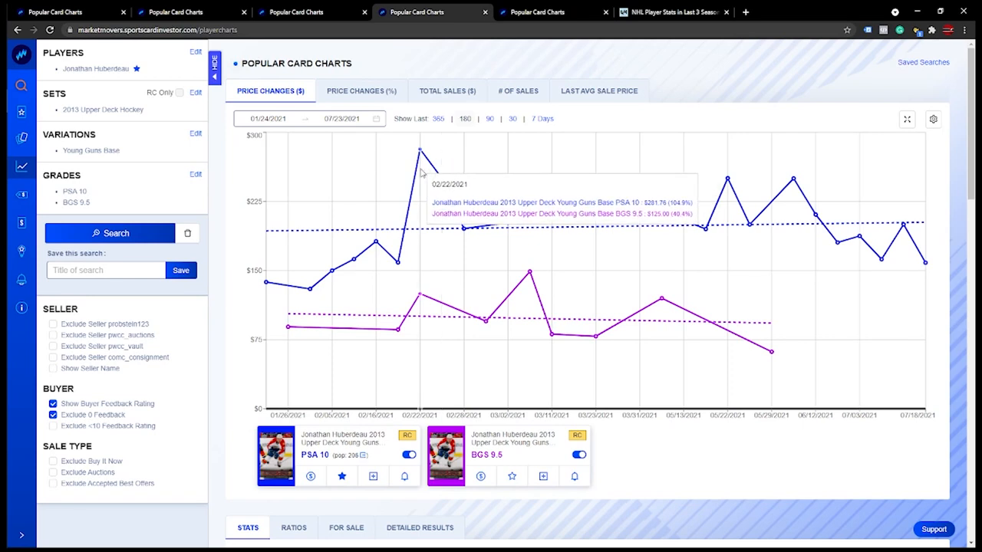
mouse_move(442, 177)
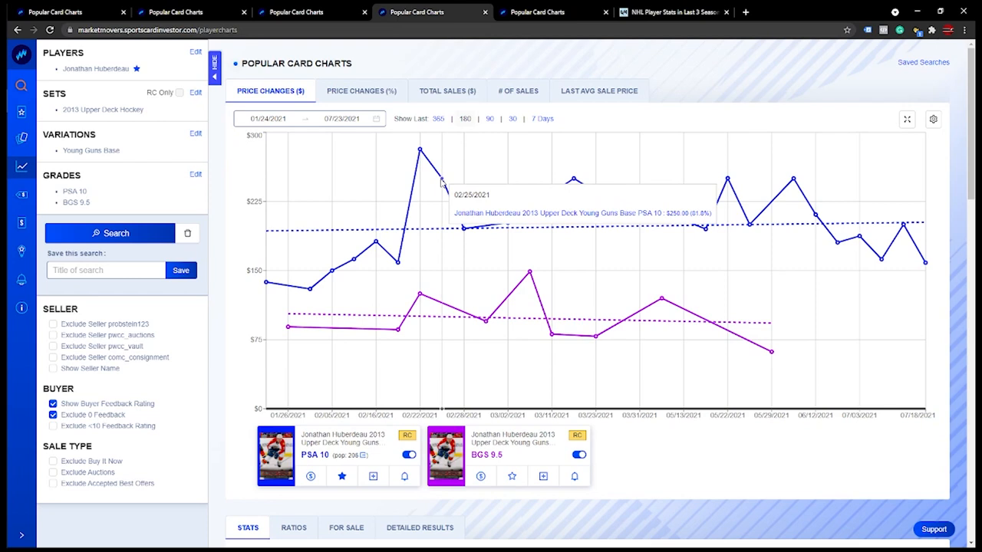
mouse_move(448, 187)
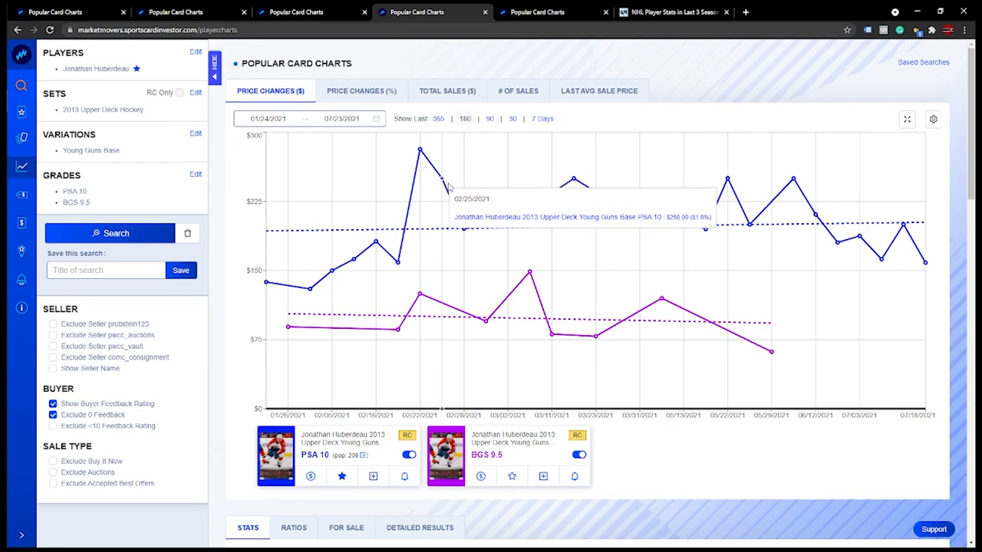
mouse_move(807, 368)
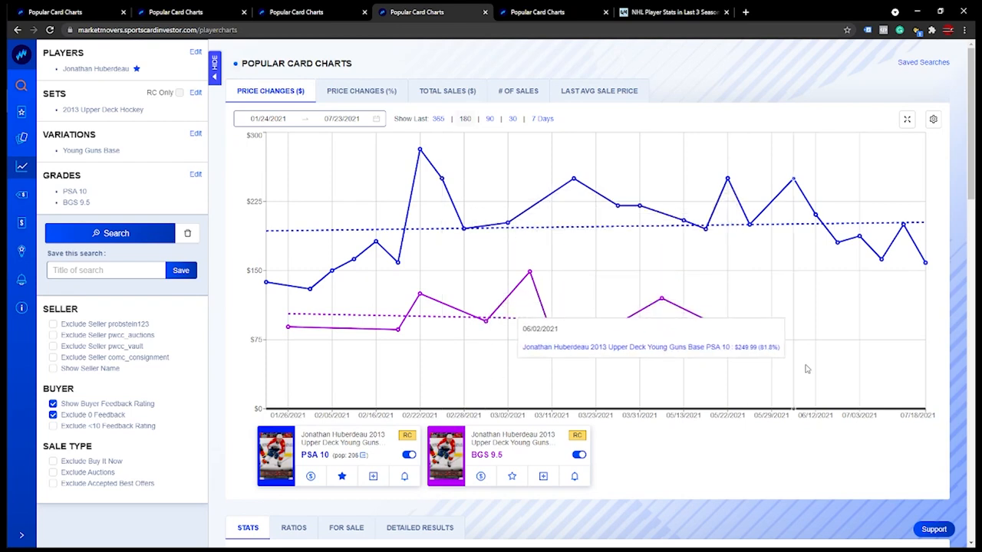
mouse_move(770, 349)
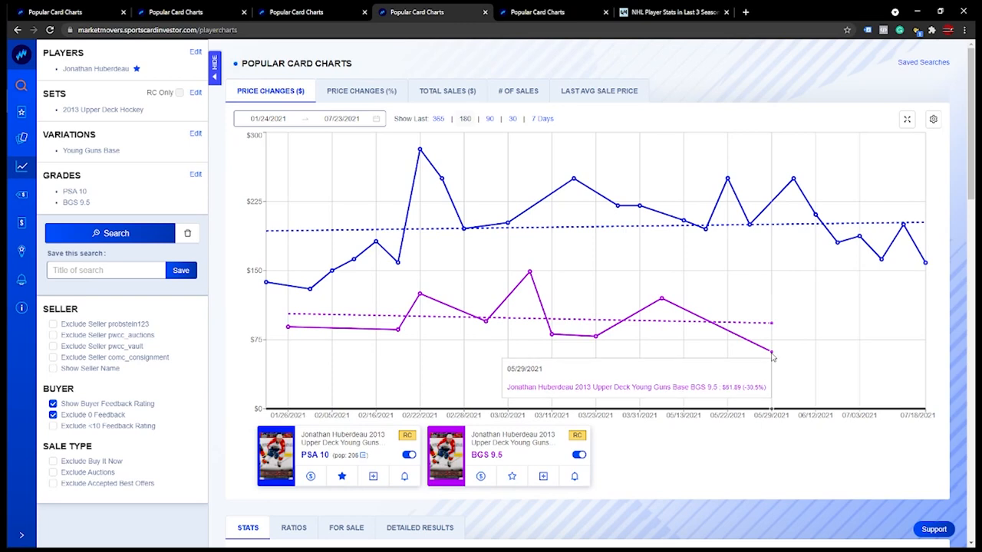
mouse_move(801, 315)
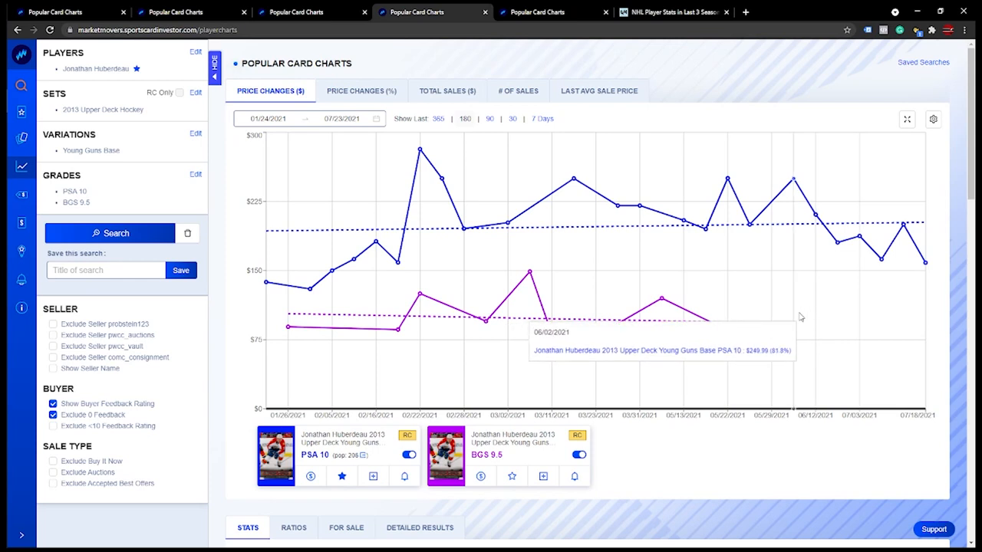
mouse_move(797, 324)
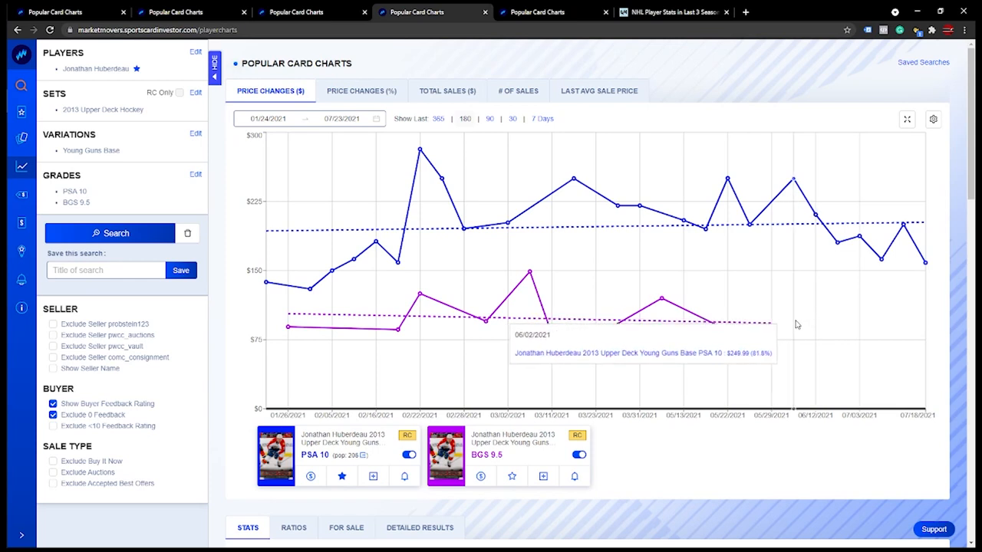
mouse_move(776, 321)
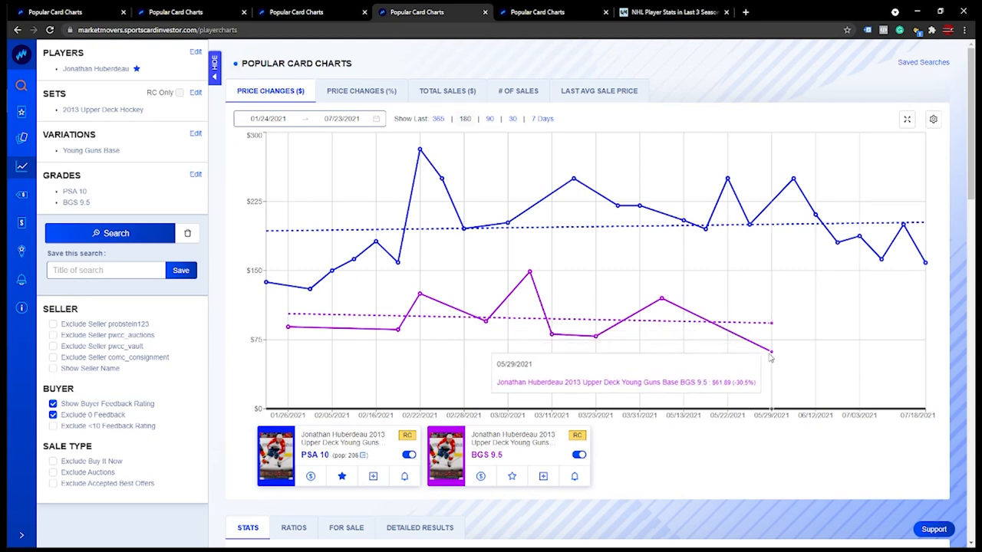
mouse_move(800, 333)
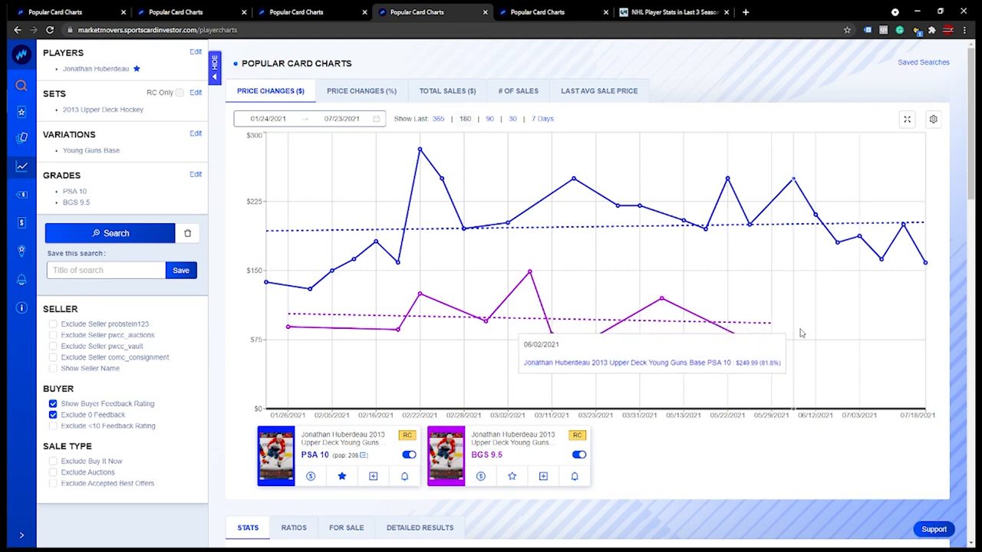
mouse_move(927, 260)
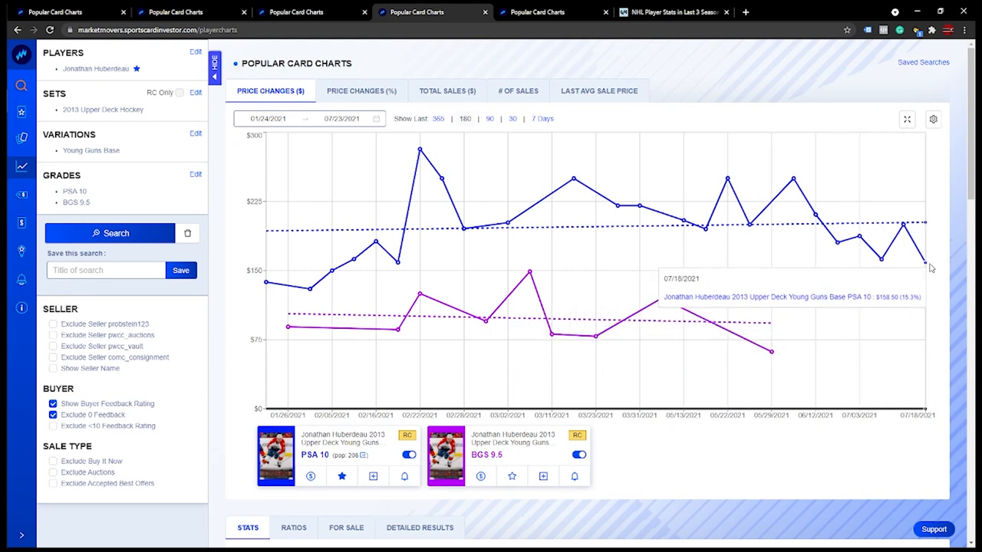
mouse_move(893, 261)
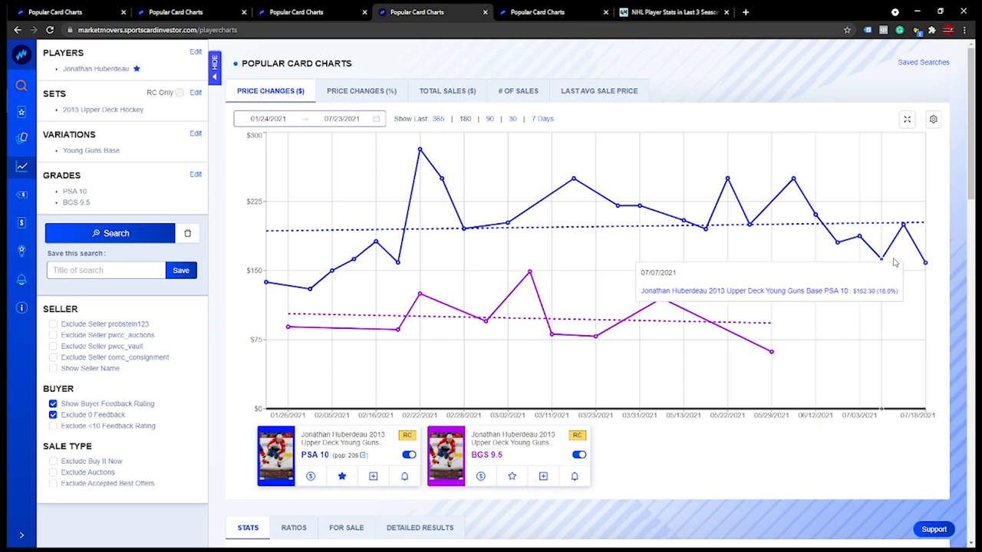
mouse_move(926, 264)
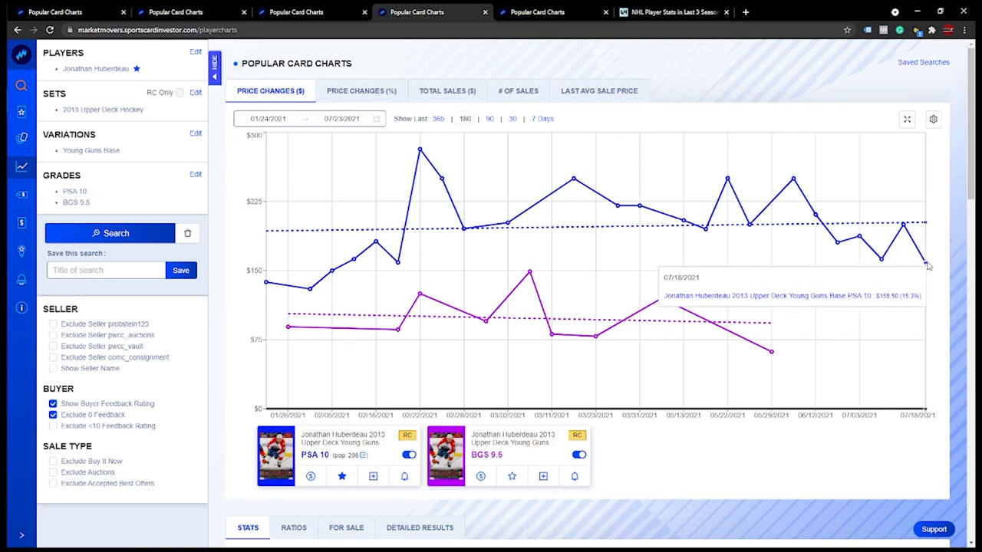
mouse_move(552, 167)
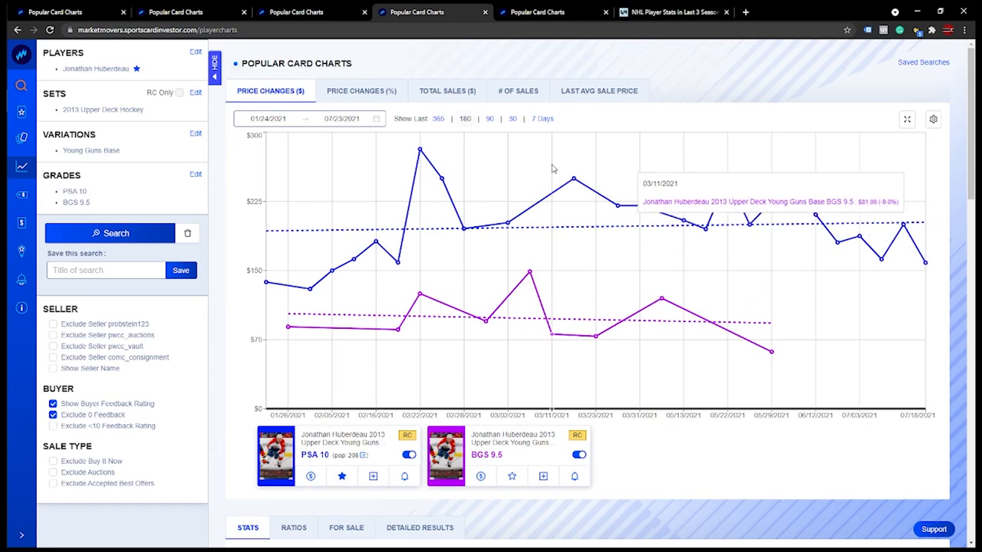
mouse_move(420, 152)
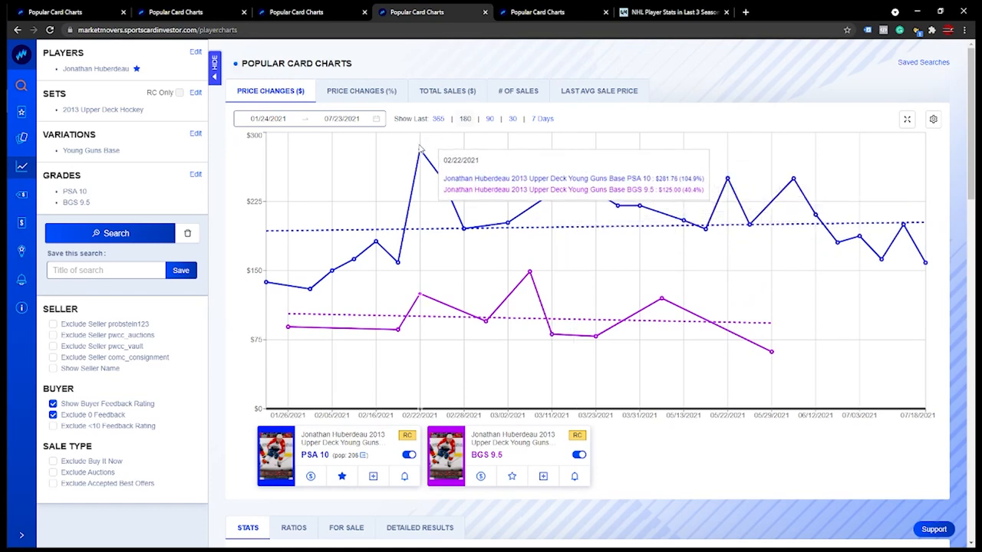
mouse_move(429, 183)
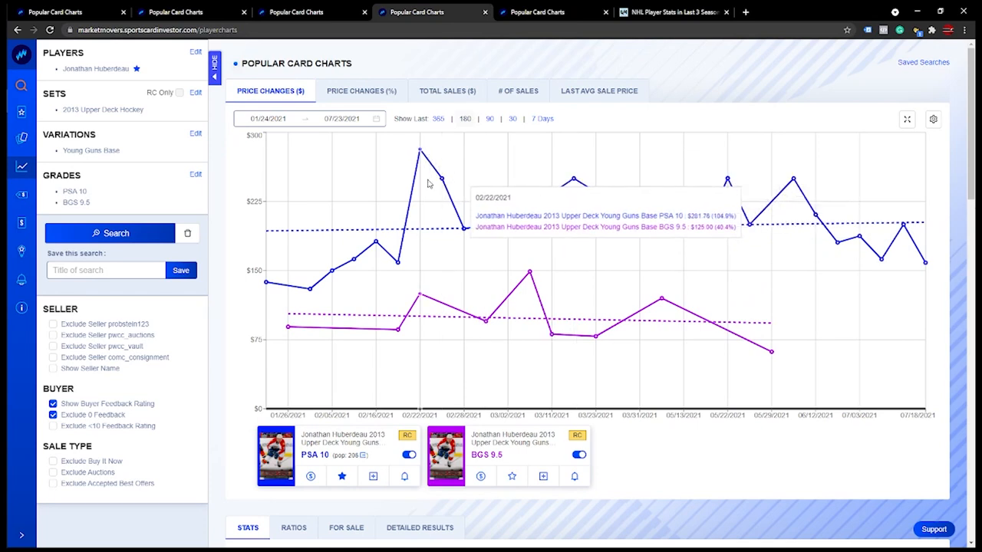
mouse_move(917, 273)
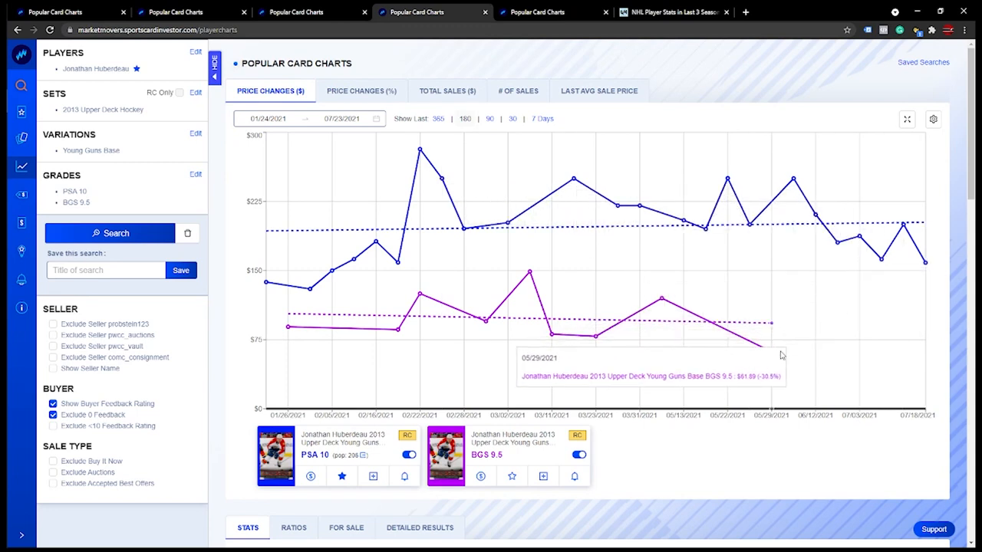
mouse_move(776, 356)
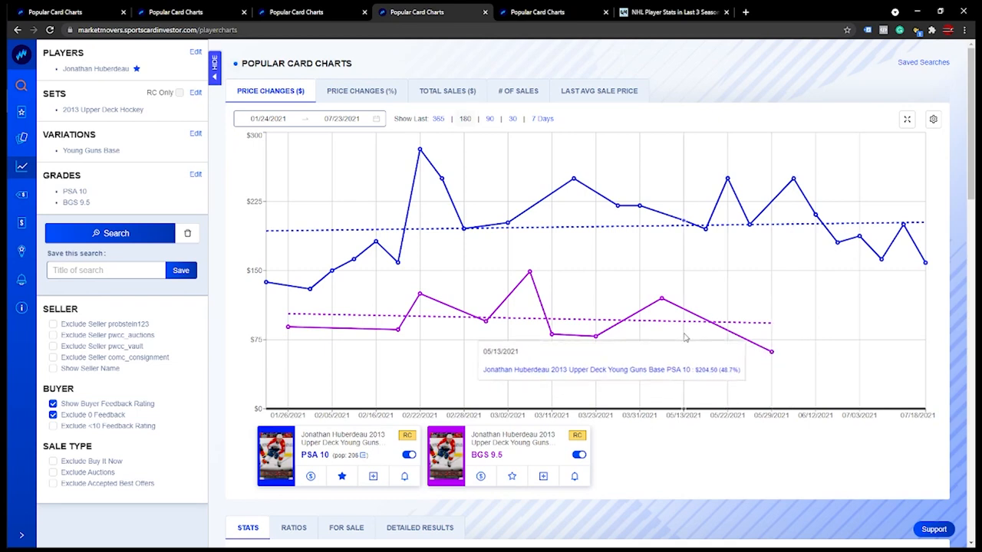
mouse_move(537, 25)
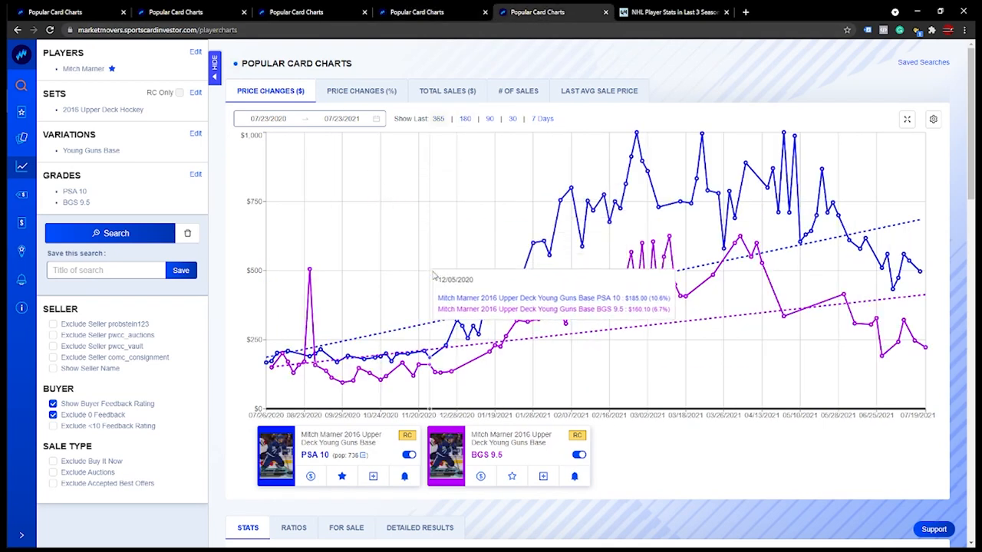
mouse_move(411, 314)
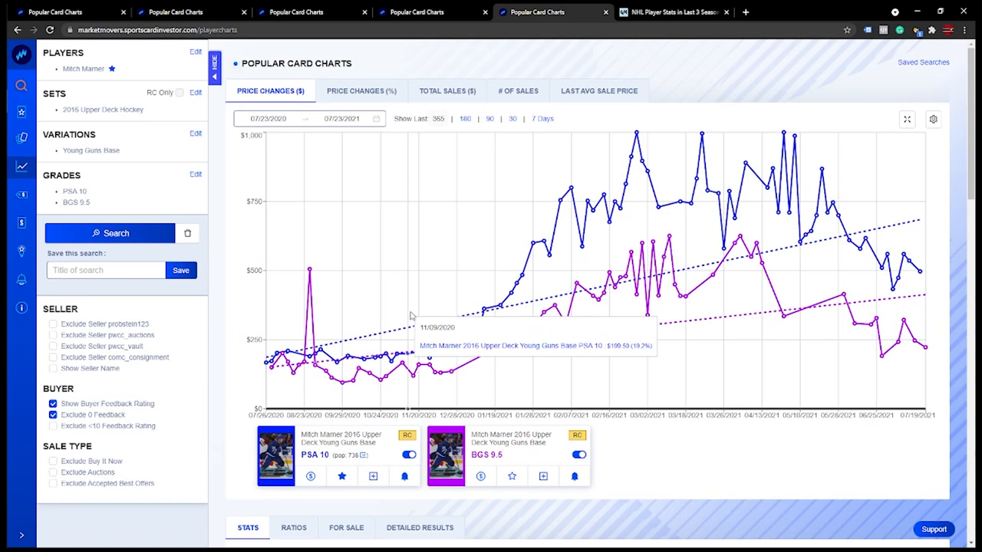
mouse_move(414, 317)
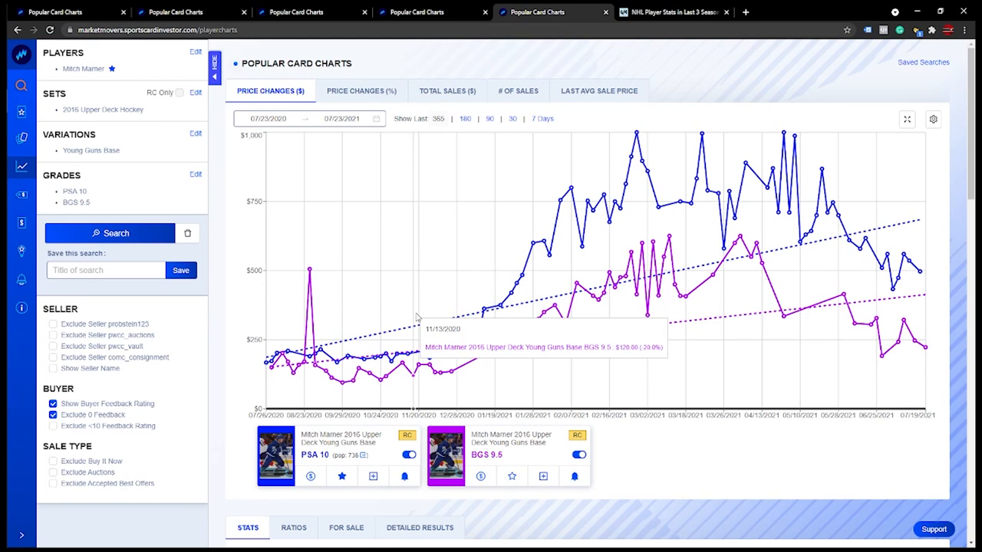
mouse_move(544, 314)
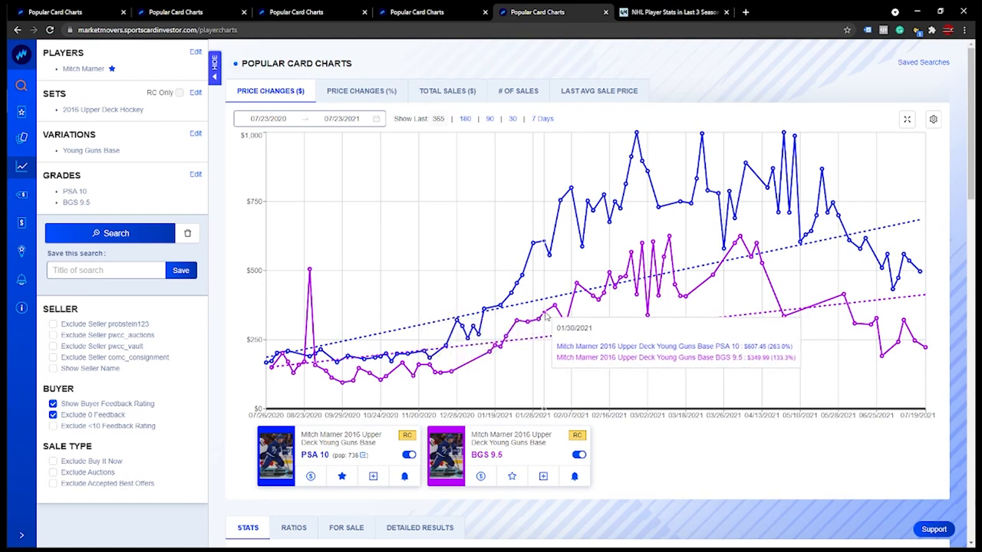
mouse_move(751, 273)
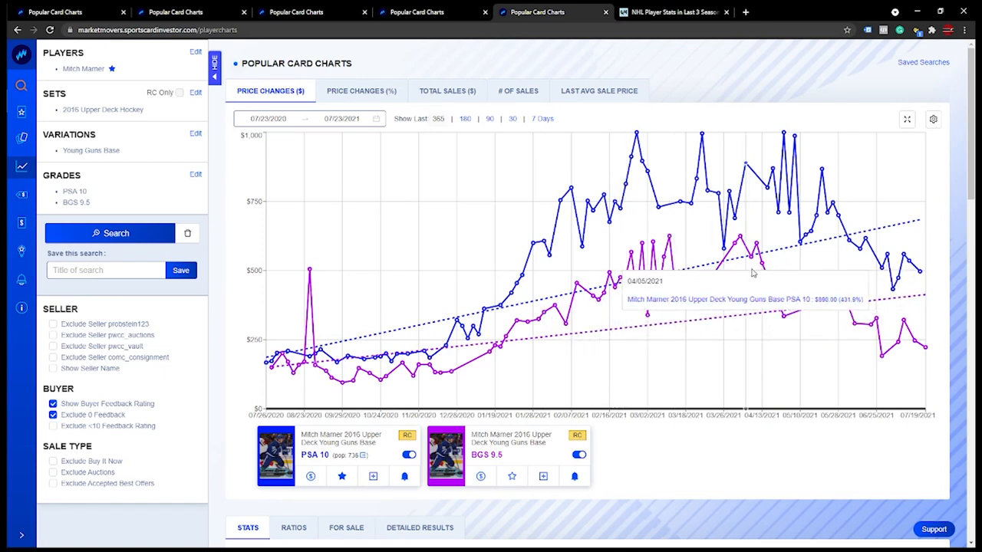
mouse_move(932, 354)
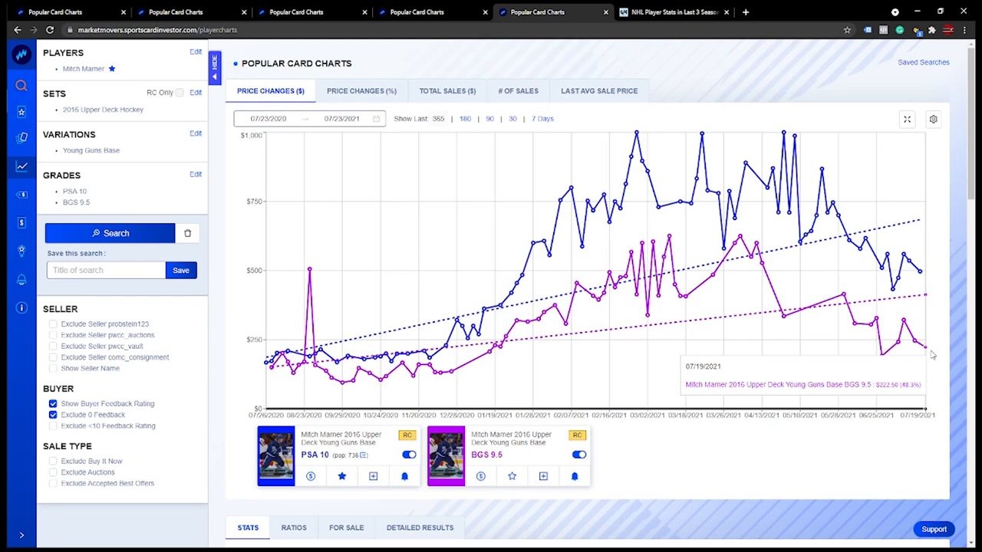
mouse_move(512, 337)
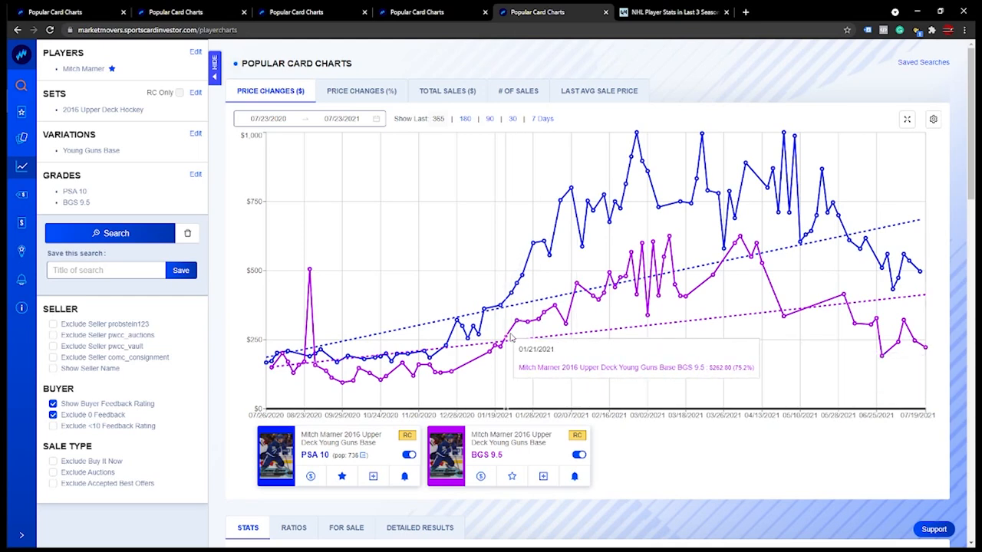
mouse_move(500, 344)
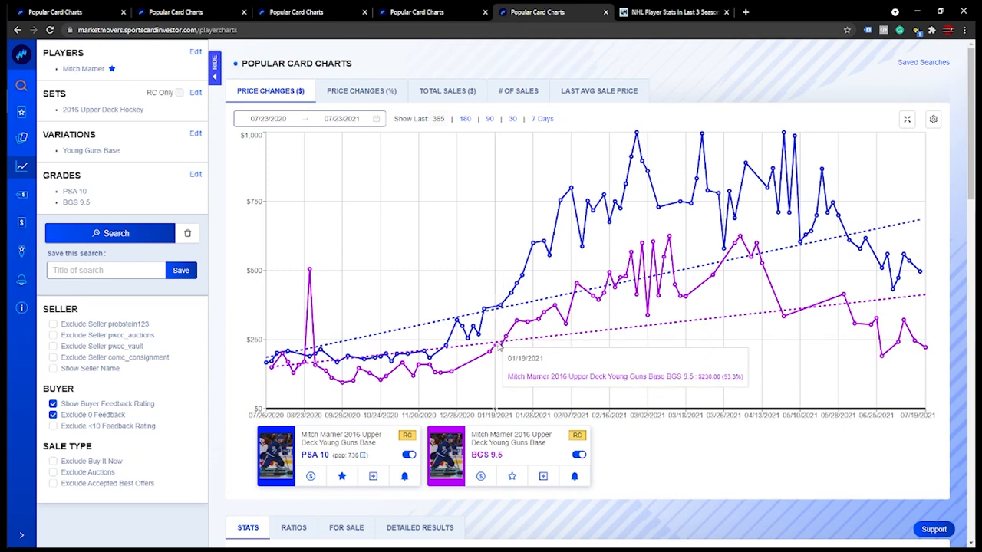
mouse_move(491, 352)
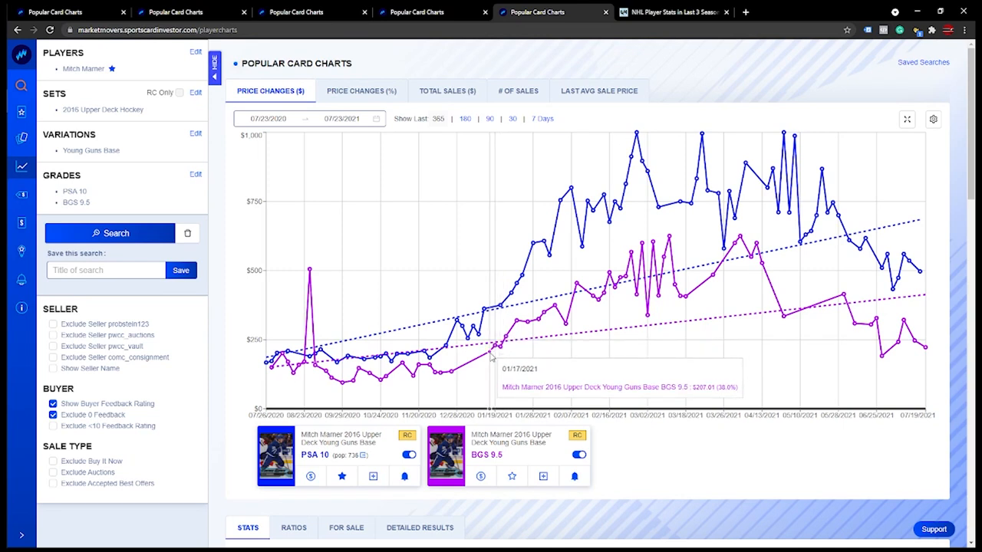
mouse_move(453, 374)
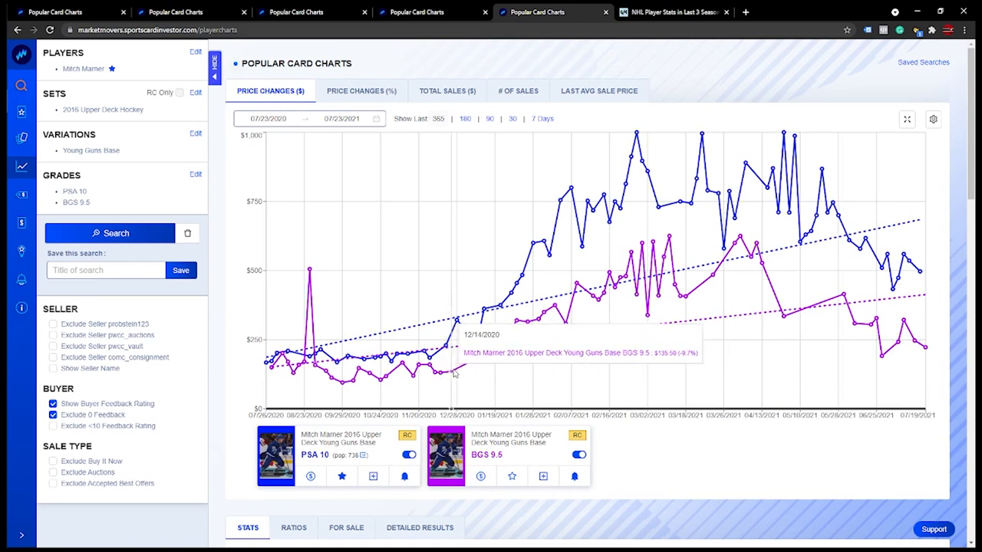
mouse_move(928, 353)
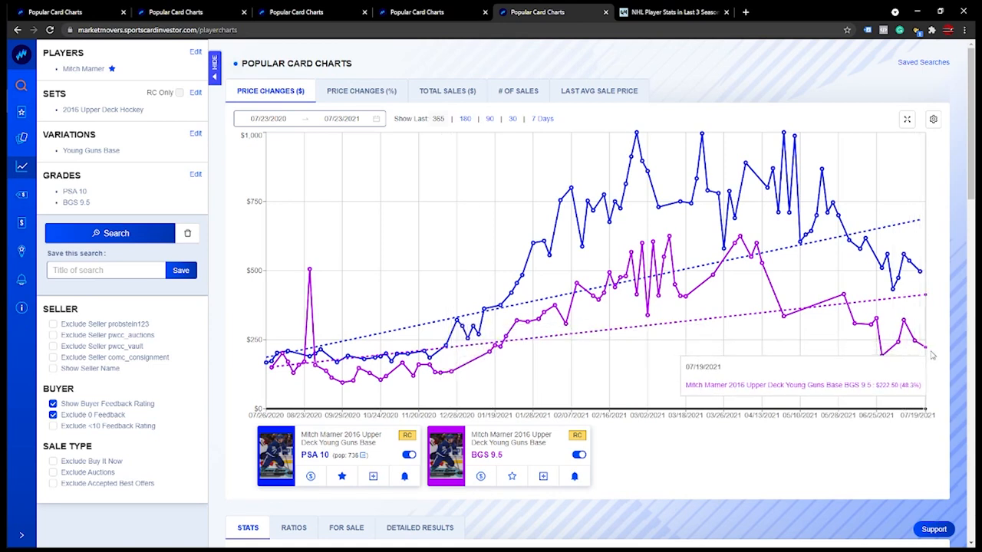
mouse_move(942, 287)
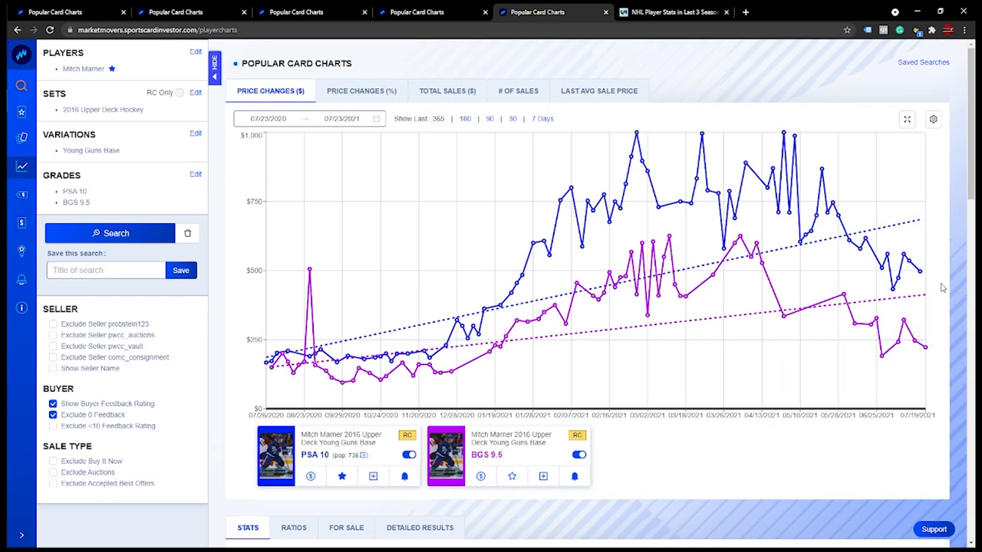
mouse_move(920, 270)
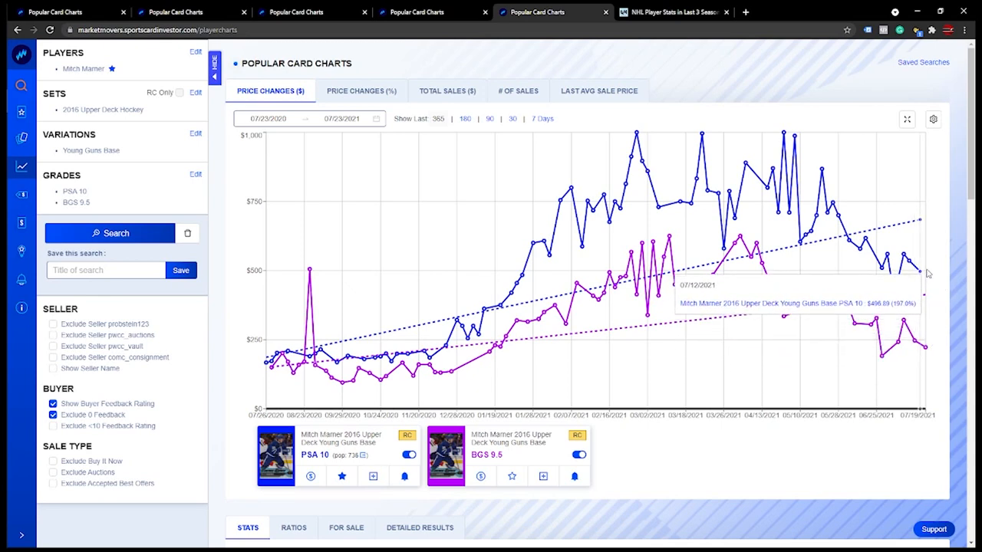
mouse_move(617, 273)
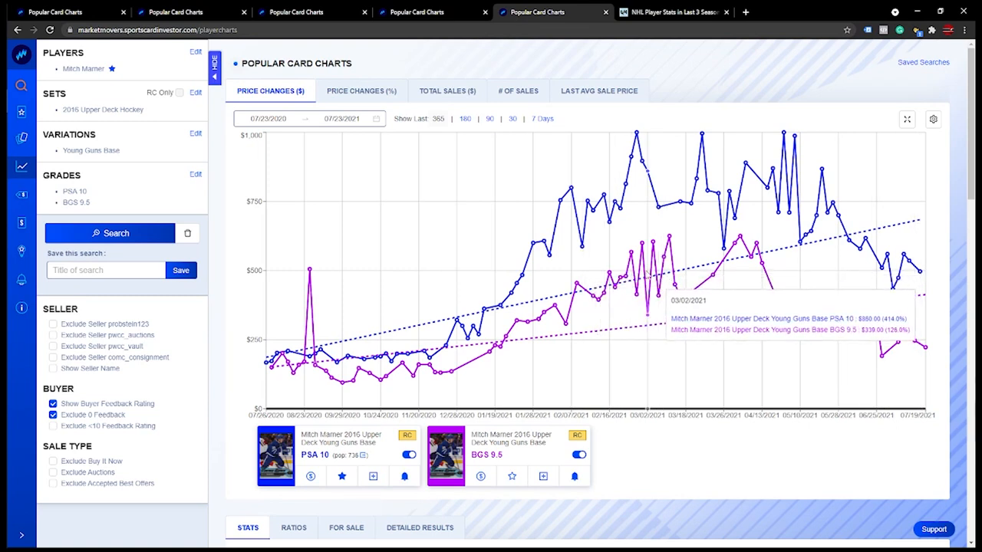
mouse_move(621, 251)
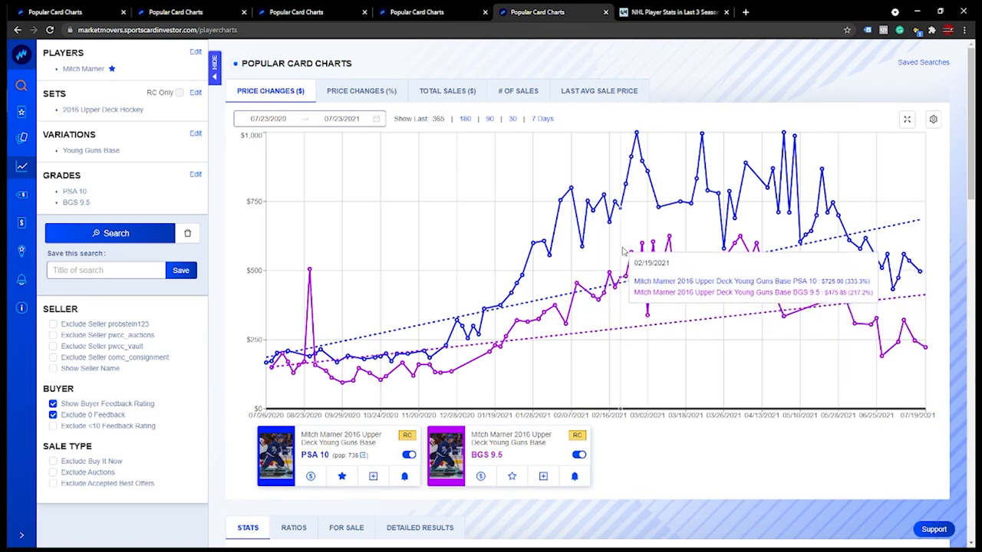
mouse_move(692, 49)
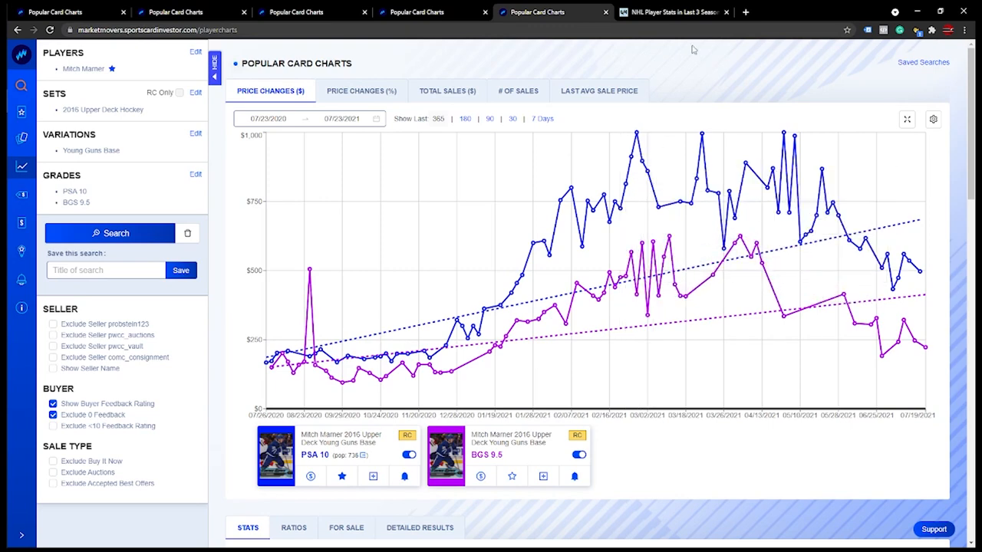
Switch to the QuantHockey last-three-seasons NHL player points leaderboard.
left_click(673, 13)
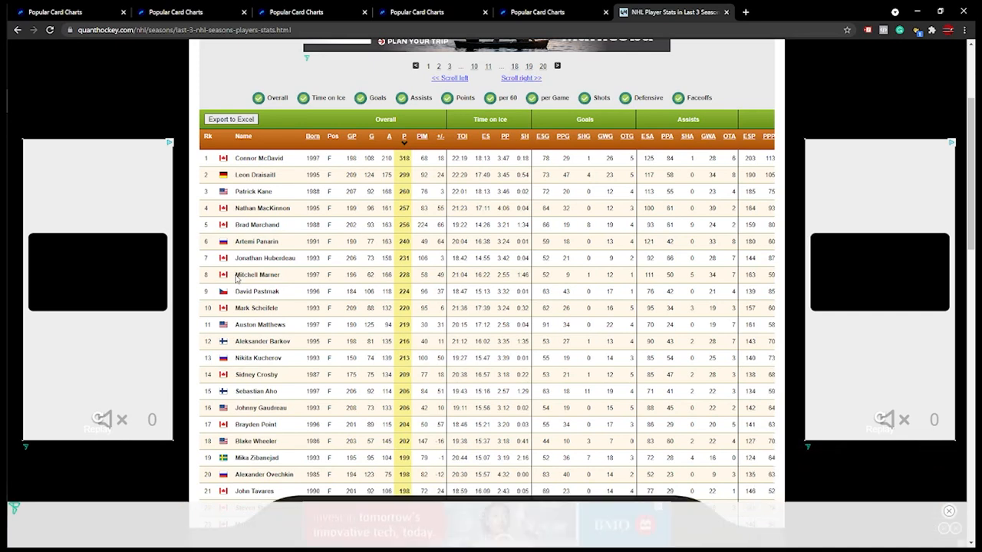
mouse_move(503, 359)
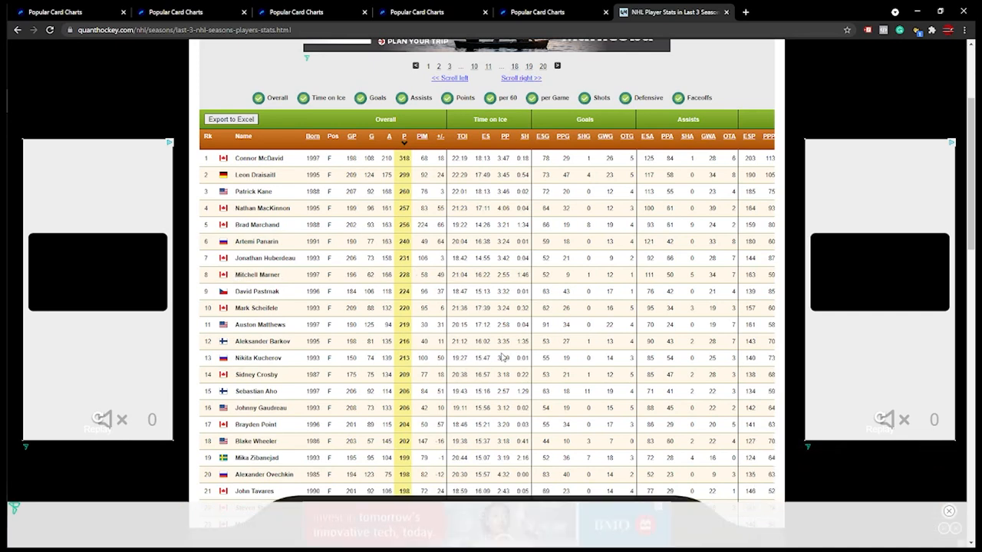